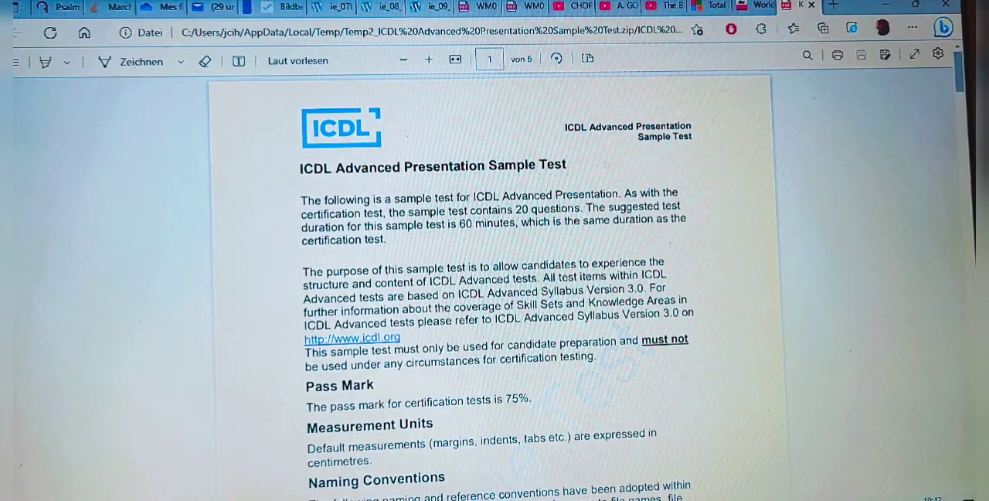
- Scroll the ICDL Advanced Presentation sample test PDF down to the plane picture task
{"action": "scroll", "scroll_direction": "down", "scroll_amount": 3}
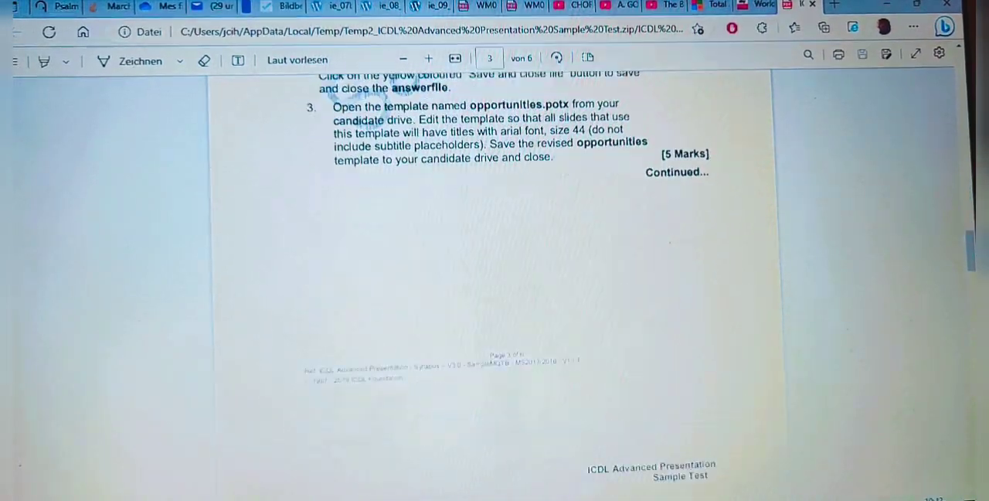
{"action": "scroll", "scroll_direction": "down", "scroll_amount": 3}
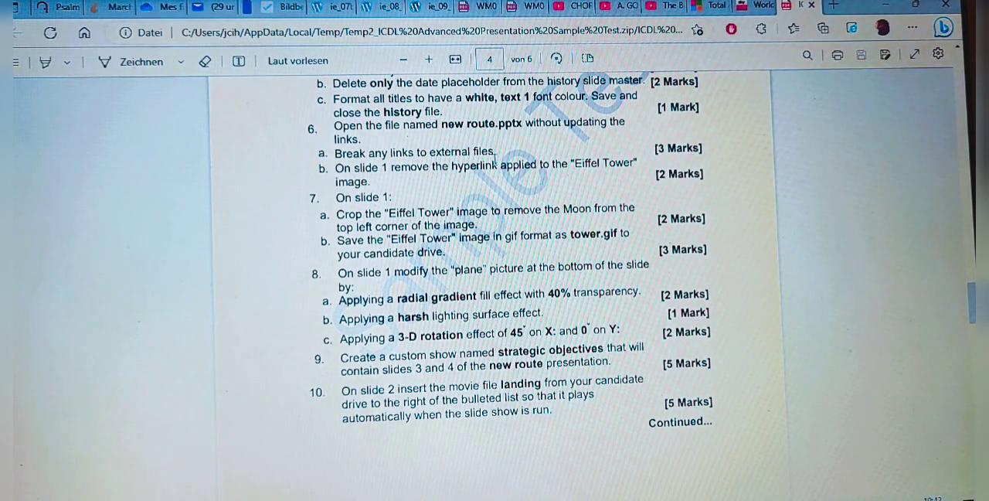
{"action": "mouse_move", "coordinate": [550, 187]}
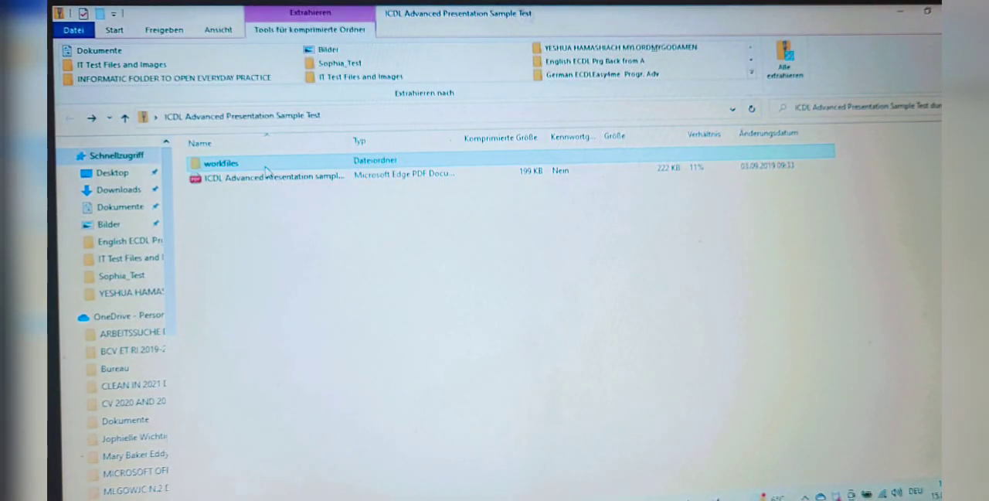
- Open the new route presentation from the workfiles folder
{"action": "double_click", "coordinate": [220, 164]}
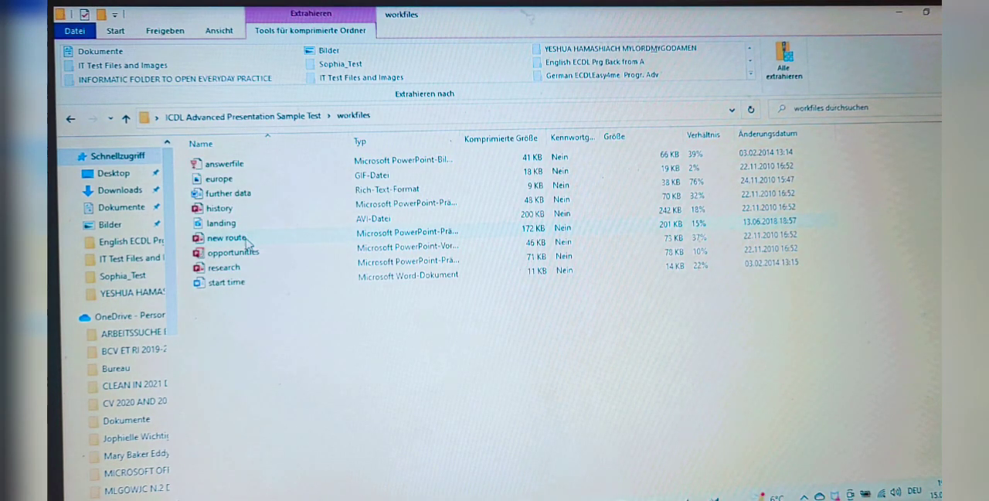
{"action": "left_click", "coordinate": [225, 227]}
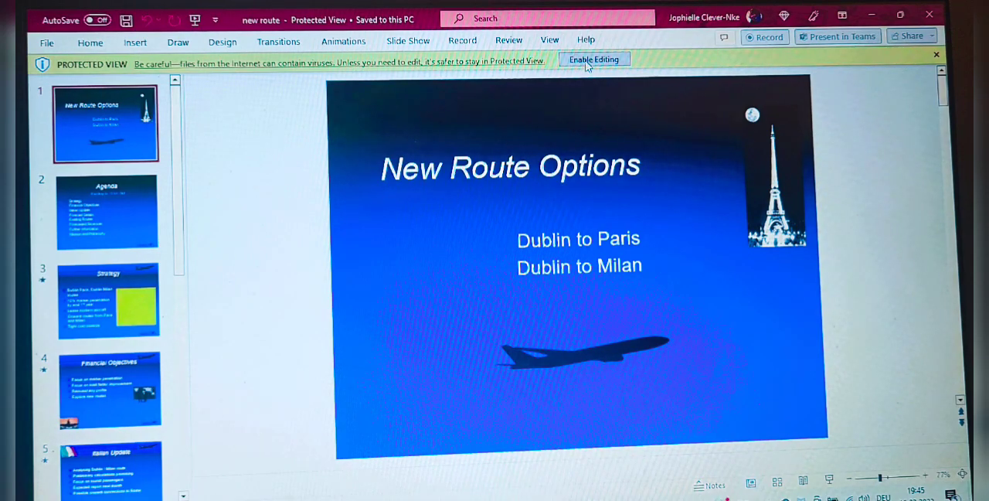
- Enable editing of the protected presentation and dismiss the security notice without updating links
{"action": "left_click", "coordinate": [593, 59]}
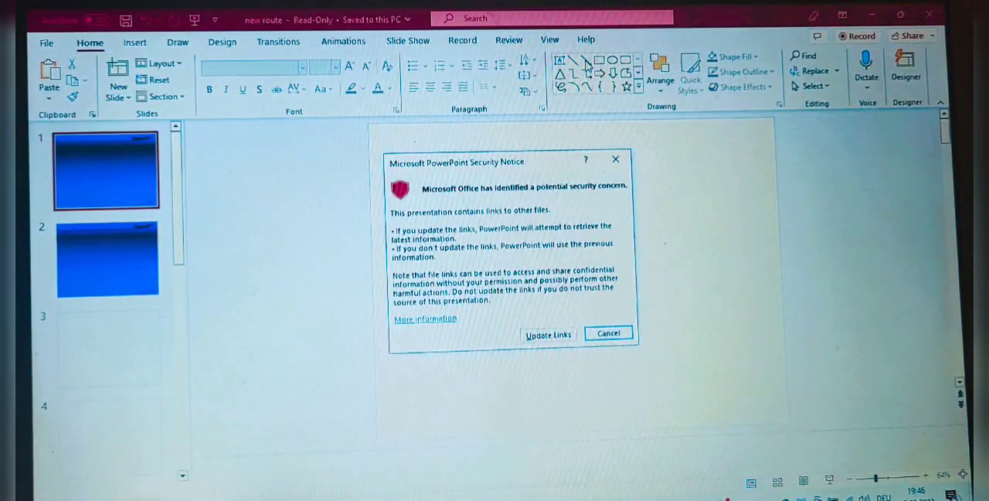
{"action": "mouse_move", "coordinate": [590, 404]}
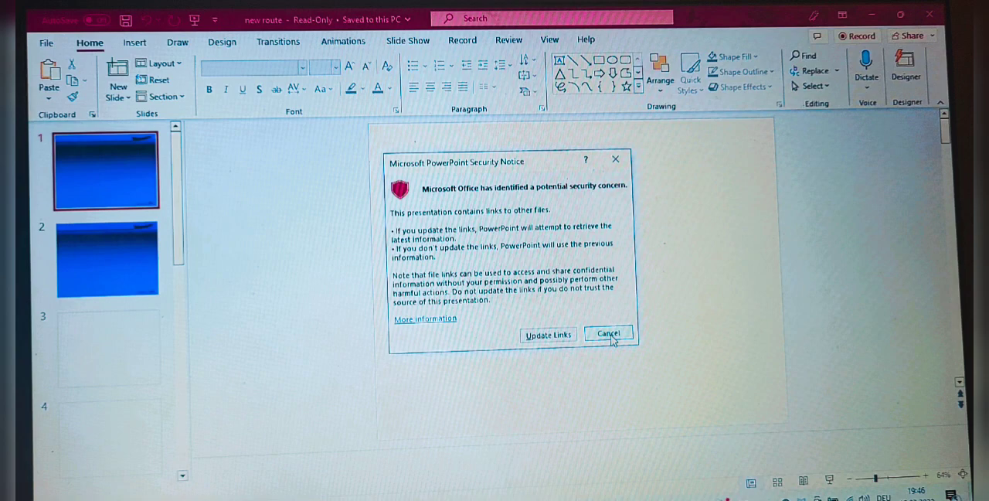
{"action": "left_click", "coordinate": [609, 333]}
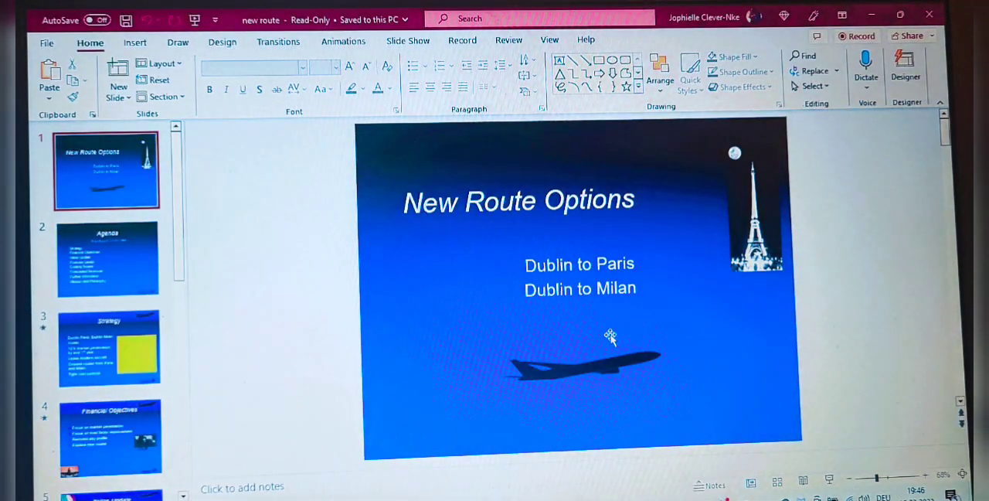
{"action": "mouse_move", "coordinate": [270, 201]}
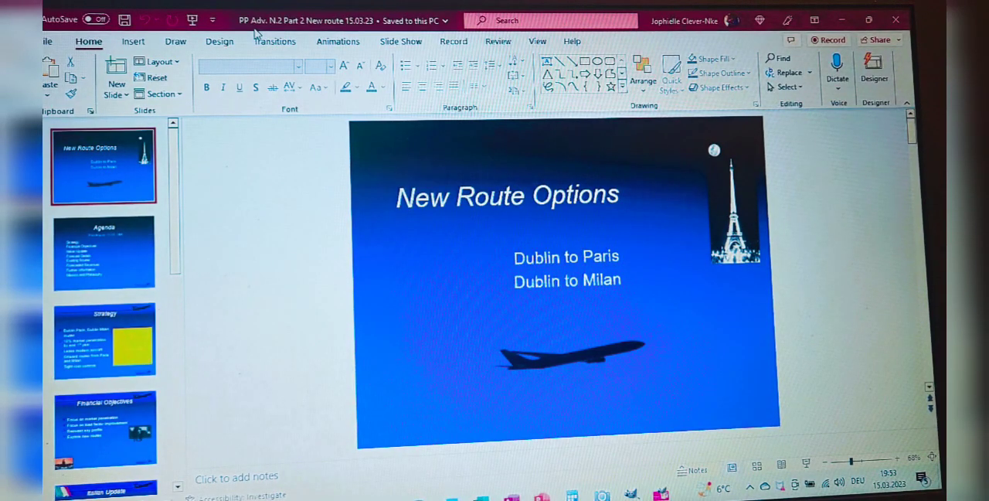
{"action": "mouse_move", "coordinate": [260, 34]}
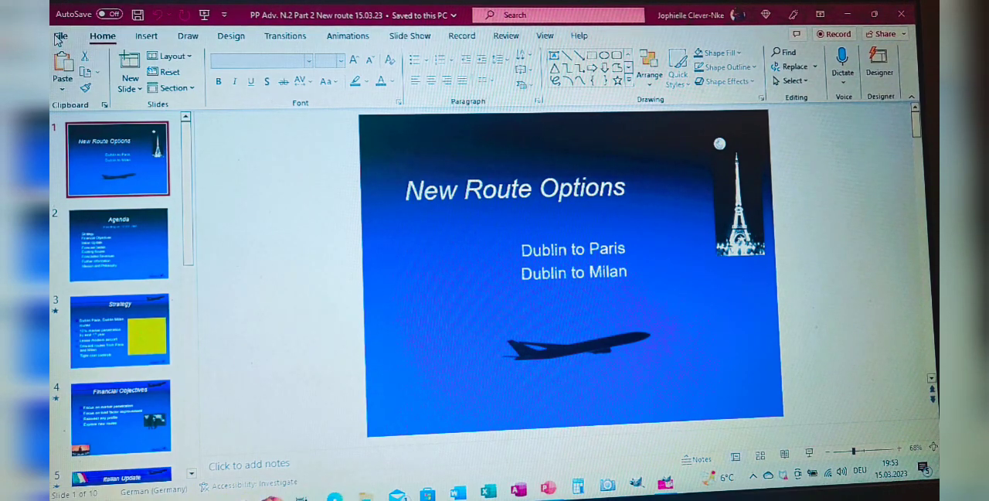
- Show the presentation's Info page in Backstage view, scrolled down to Related Documents
{"action": "left_click", "coordinate": [60, 35]}
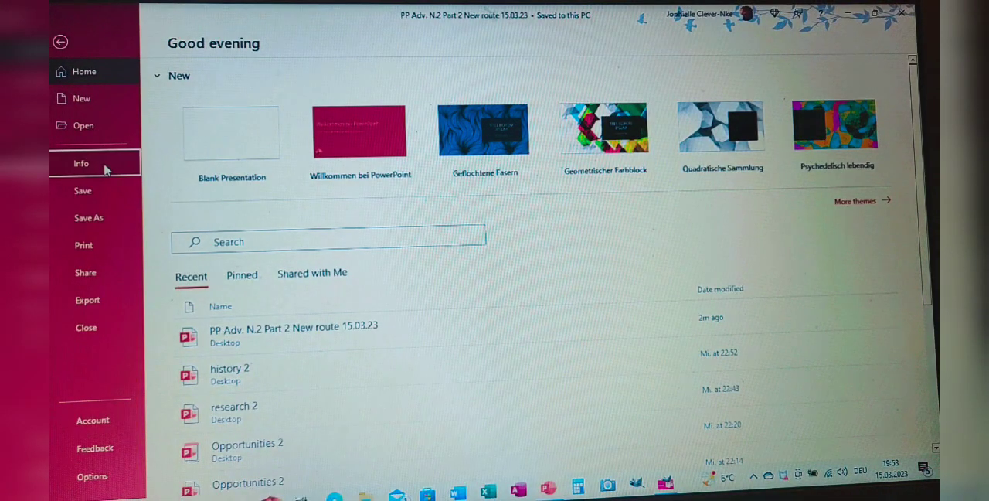
{"action": "left_click", "coordinate": [80, 163]}
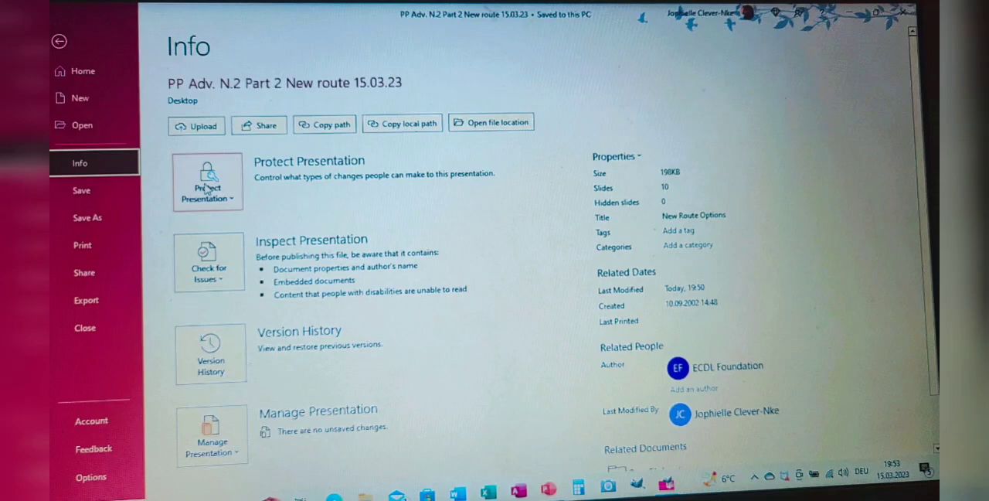
{"action": "mouse_move", "coordinate": [899, 348]}
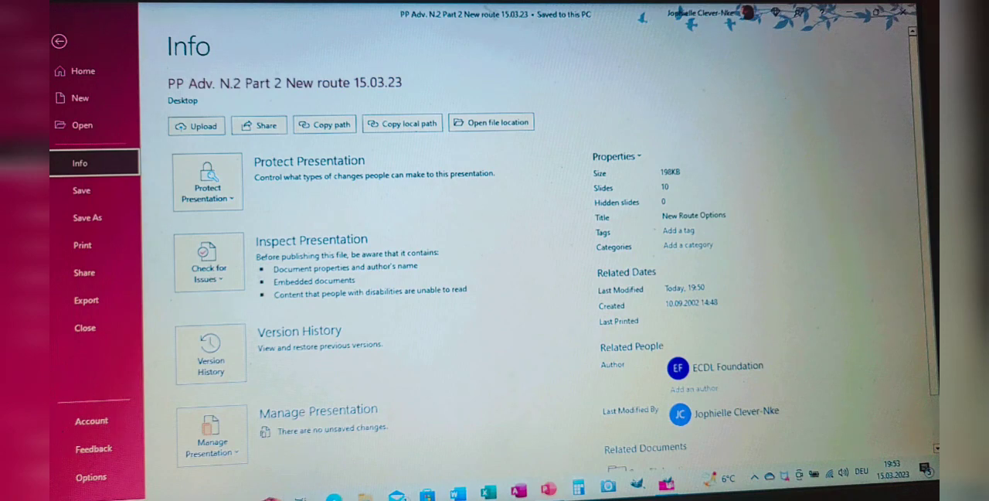
{"action": "scroll", "scroll_direction": "down", "scroll_amount": 3}
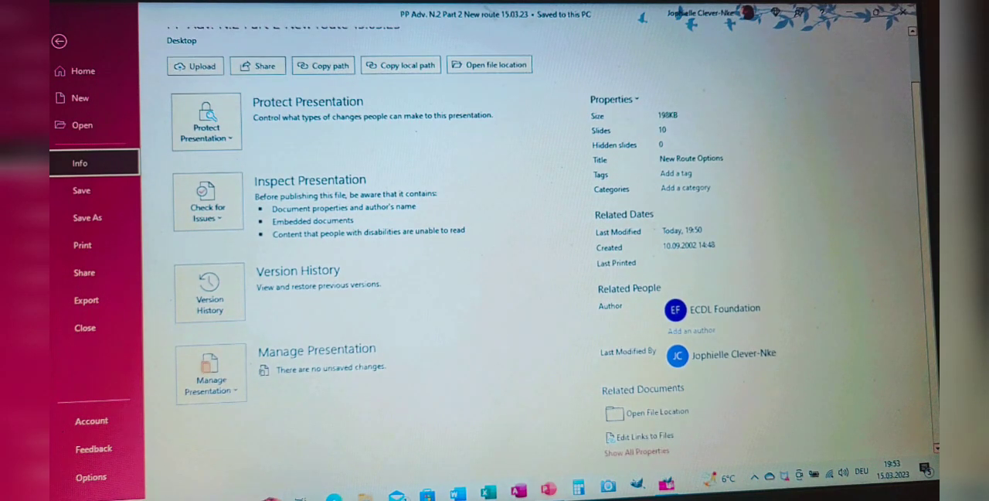
{"action": "mouse_move", "coordinate": [668, 461]}
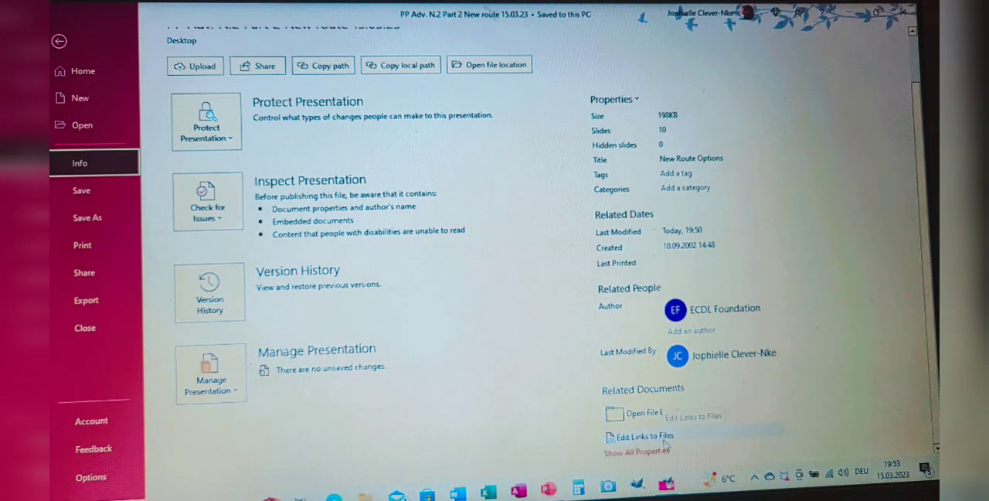
- Break the link to the external document via Edit Links to Files and close the links list
{"action": "left_click", "coordinate": [643, 436]}
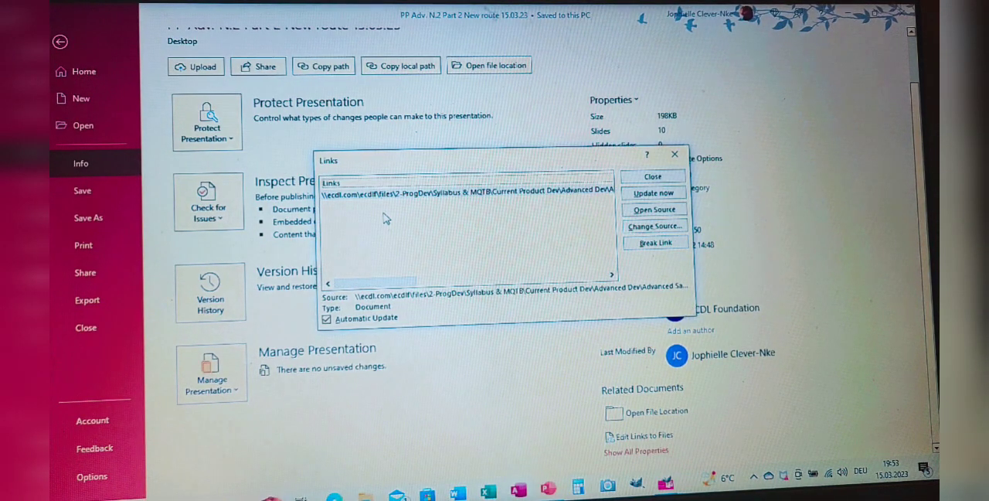
{"action": "mouse_move", "coordinate": [439, 206]}
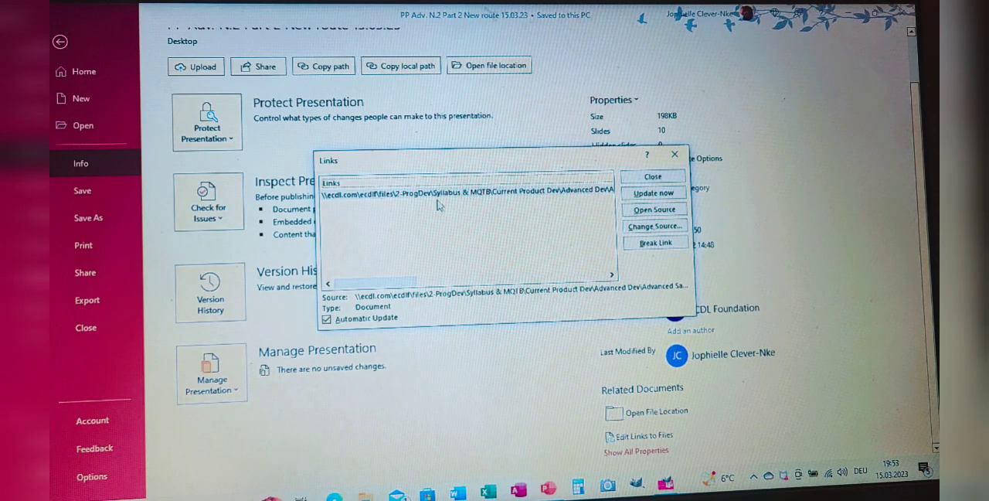
{"action": "mouse_move", "coordinate": [549, 194]}
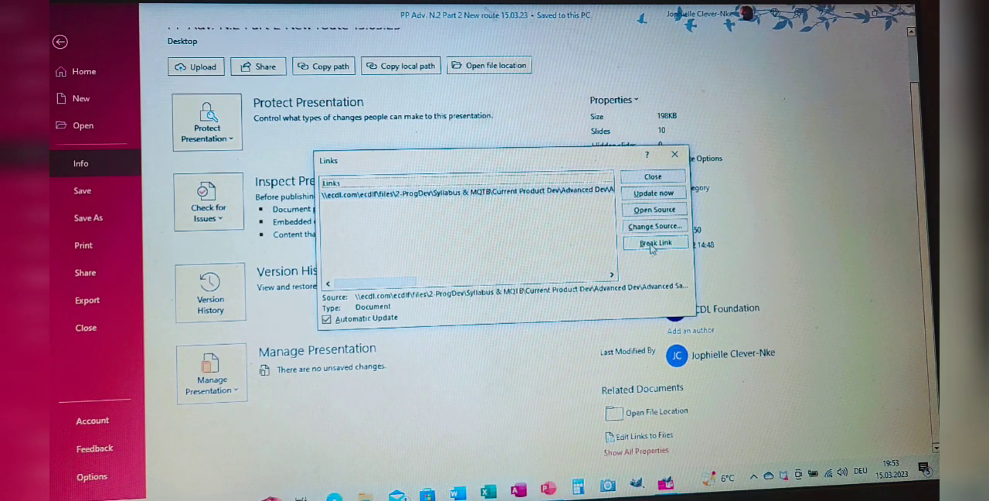
{"action": "left_click", "coordinate": [655, 243]}
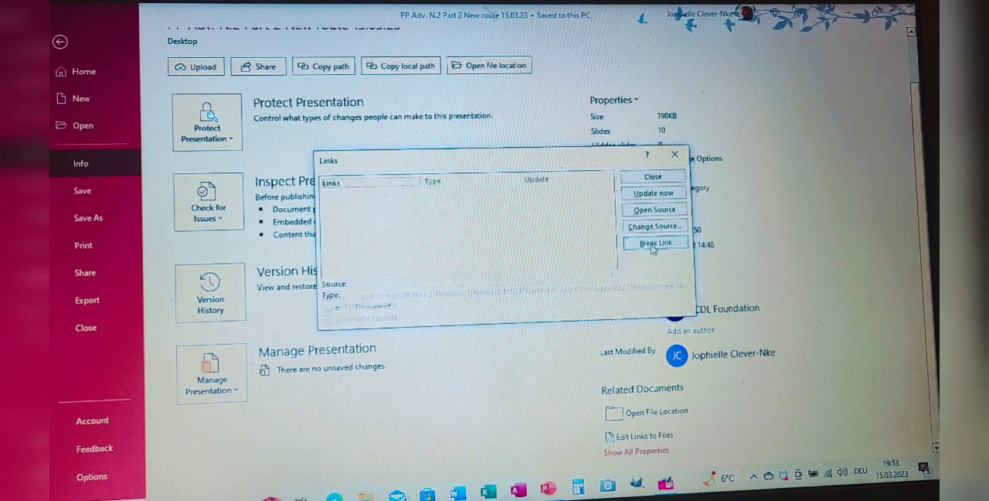
{"action": "left_click", "coordinate": [655, 241]}
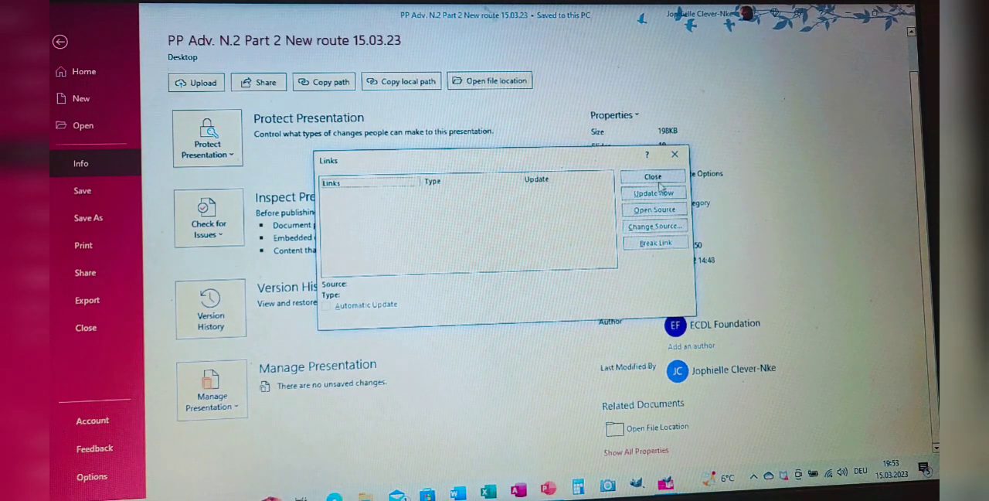
{"action": "left_click", "coordinate": [652, 177]}
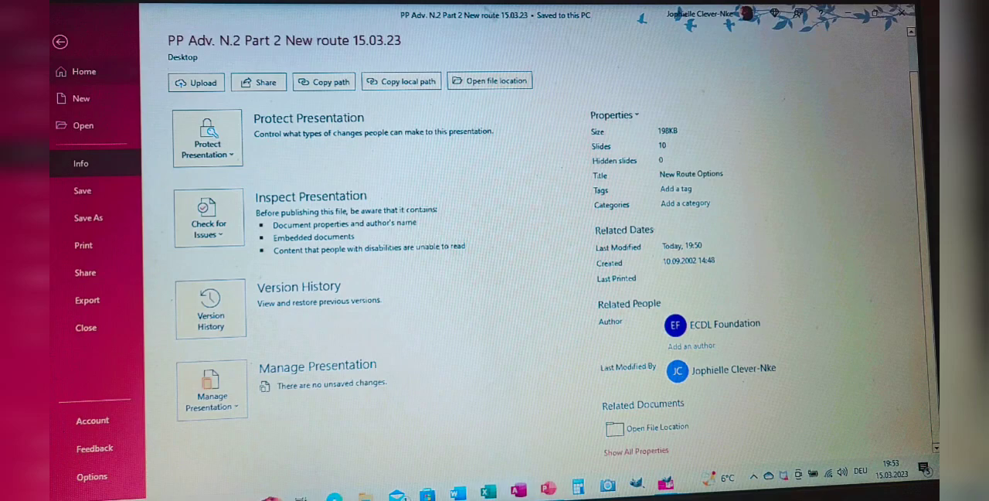
- Leave Backstage view and return to the New Route Options title slide
{"action": "left_click", "coordinate": [60, 42]}
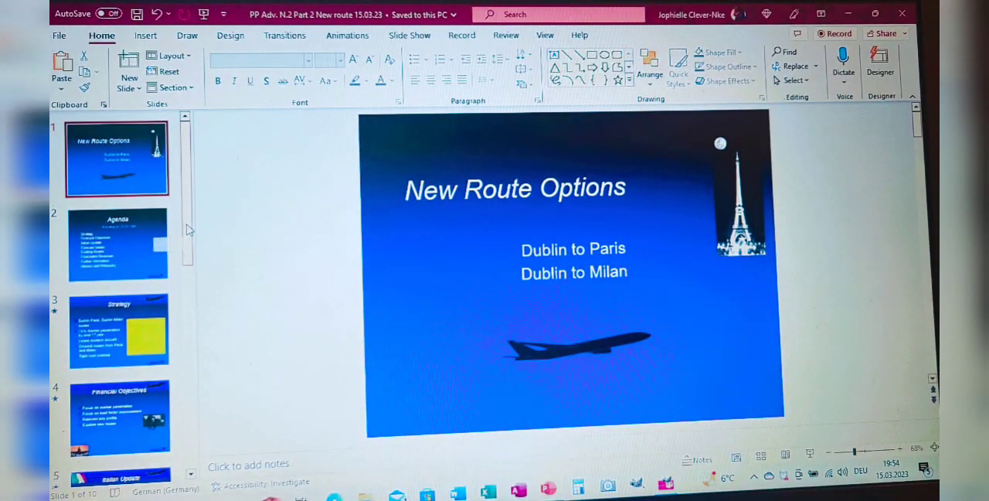
{"action": "mouse_move", "coordinate": [337, 218]}
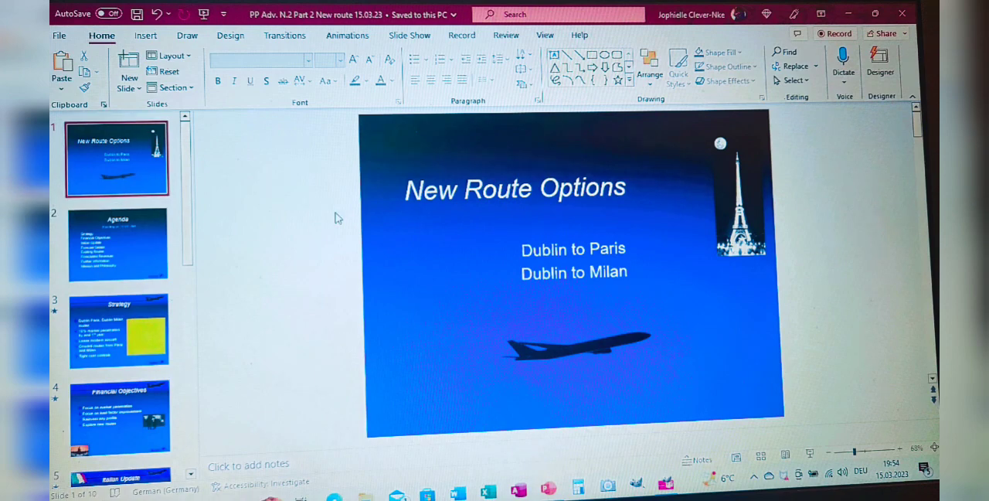
{"action": "mouse_move", "coordinate": [751, 199]}
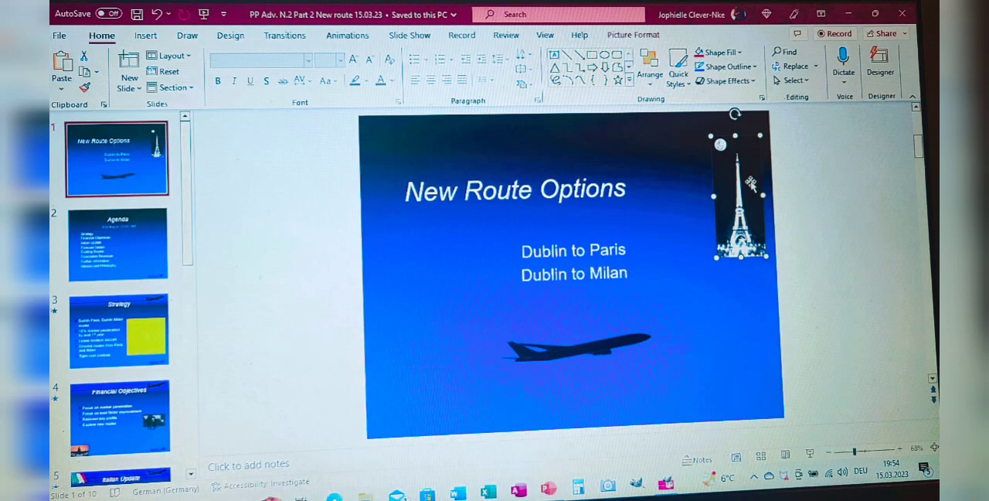
{"action": "right_click", "coordinate": [742, 185]}
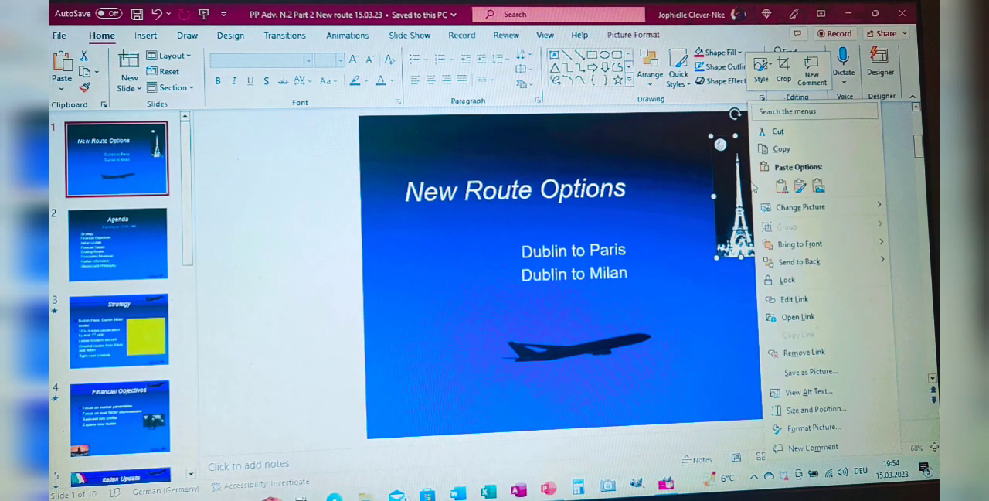
{"action": "mouse_move", "coordinate": [816, 352]}
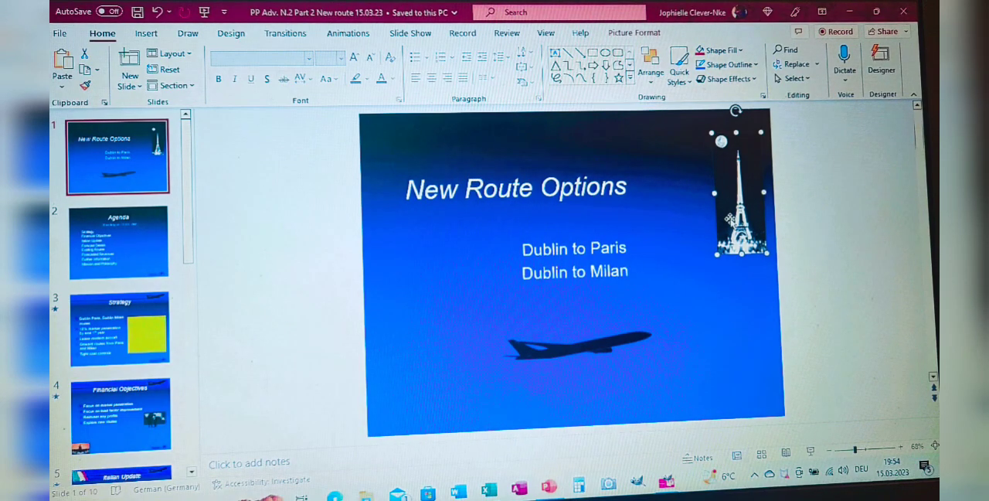
{"action": "left_click", "coordinate": [701, 300]}
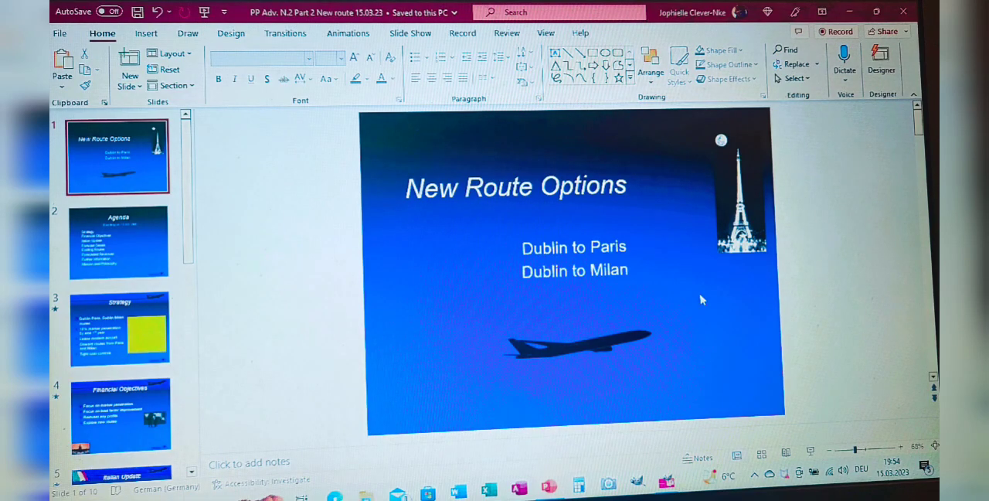
{"action": "mouse_move", "coordinate": [477, 369]}
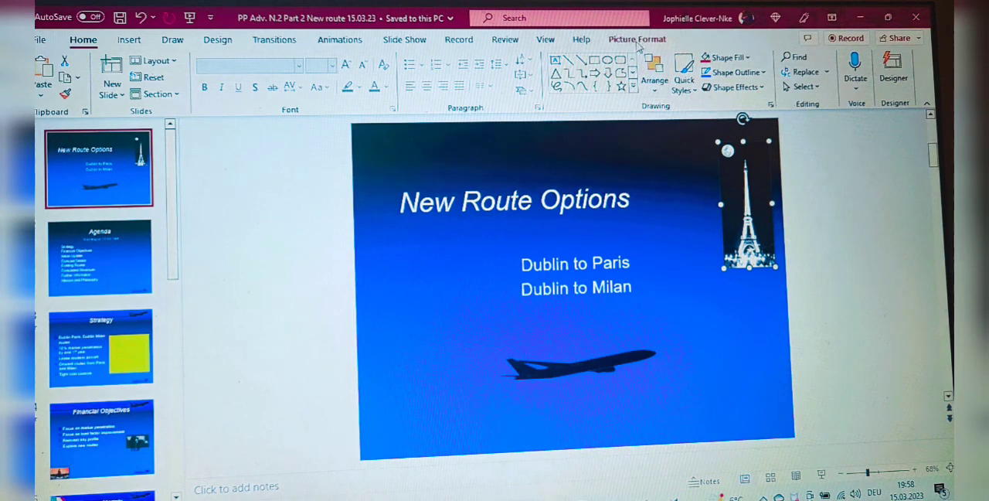
- Apply the Crop Fill option to the Eiffel tower picture so it fills its frame proportionally
{"action": "left_click", "coordinate": [636, 39]}
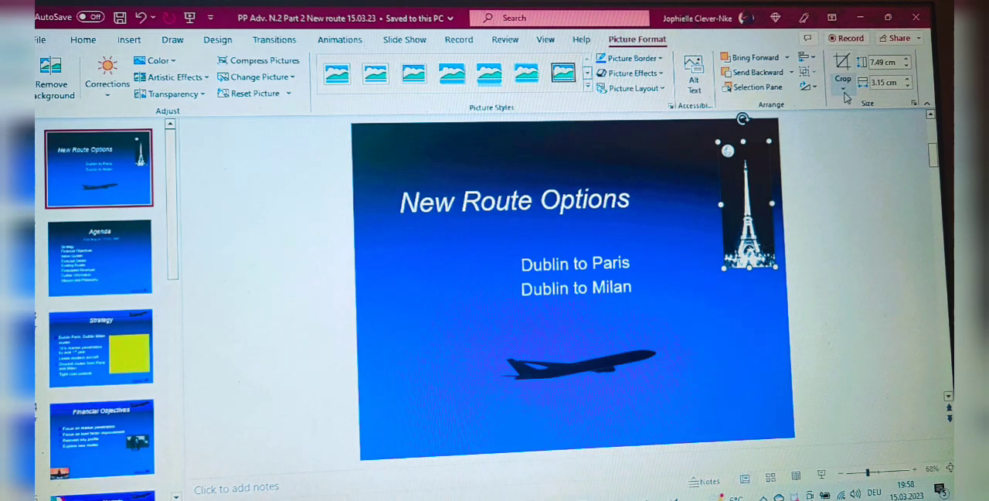
{"action": "mouse_move", "coordinate": [842, 69]}
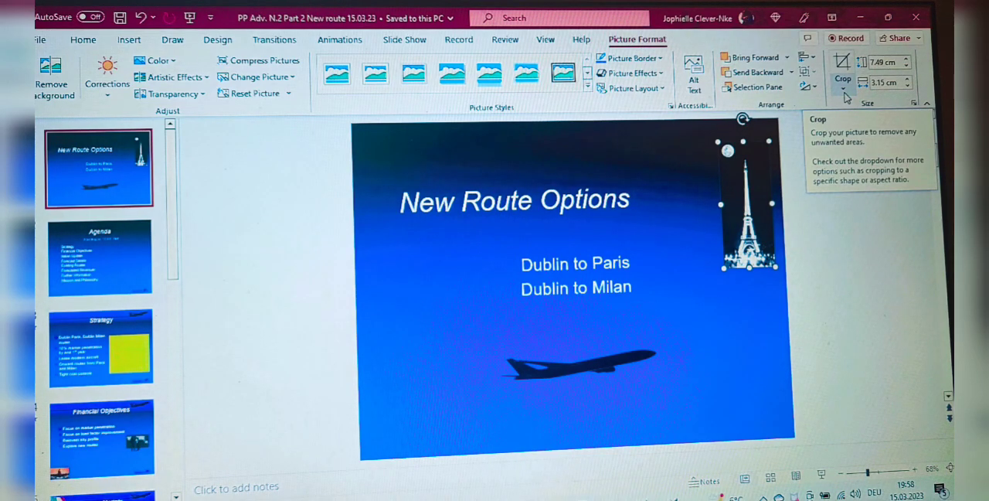
{"action": "left_click", "coordinate": [842, 85]}
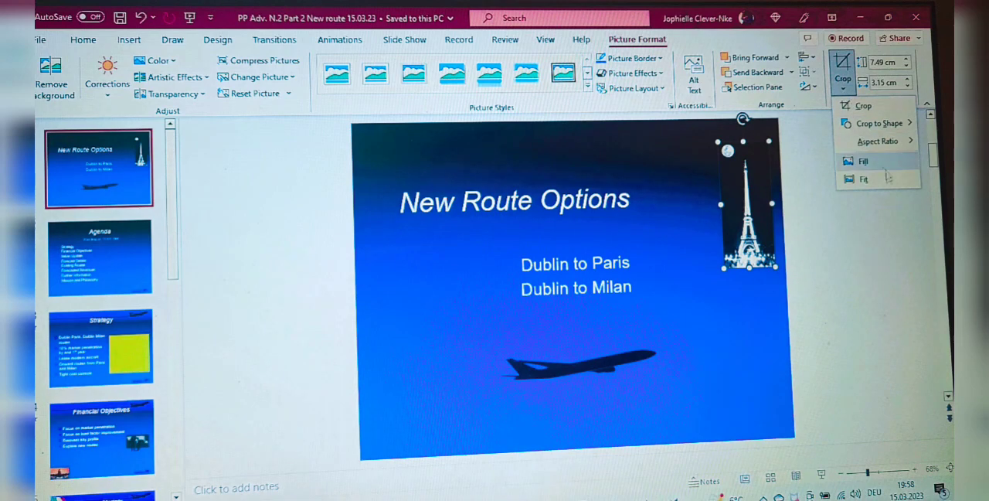
{"action": "mouse_move", "coordinate": [862, 160]}
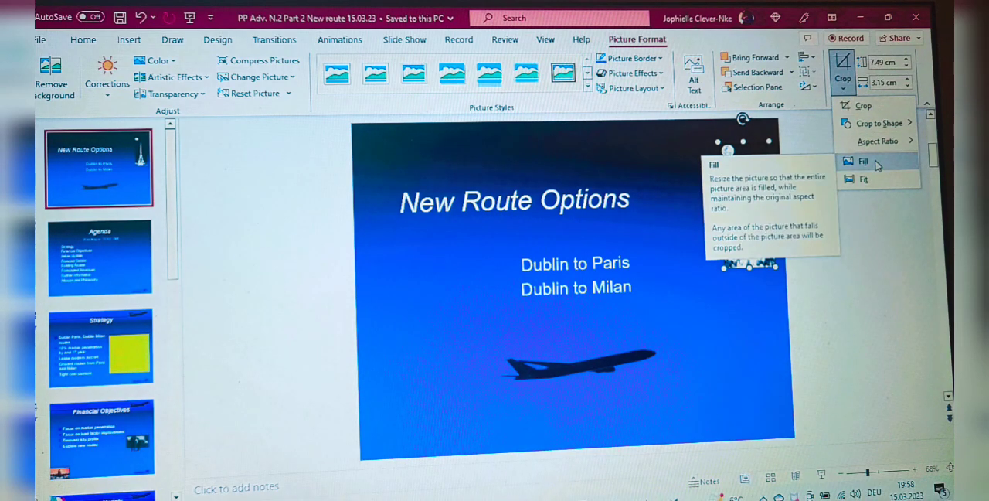
{"action": "left_click", "coordinate": [862, 161]}
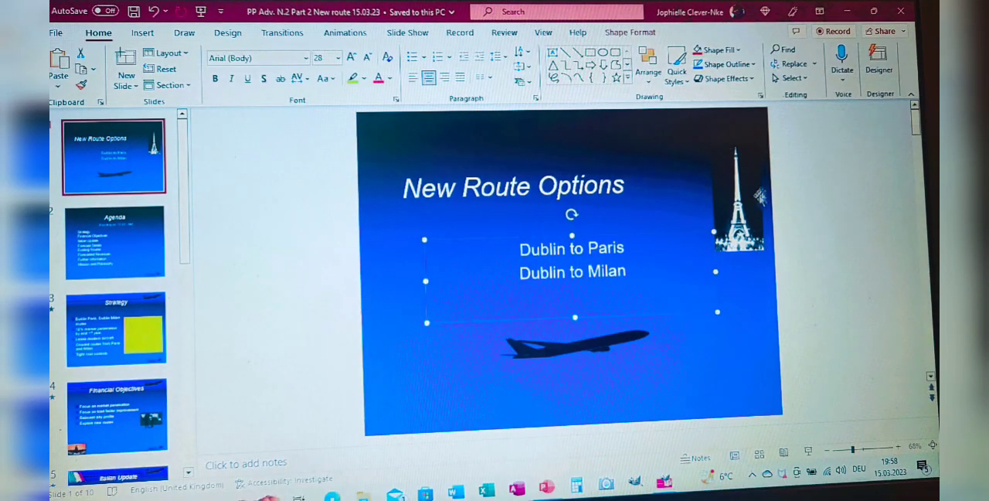
{"action": "left_click", "coordinate": [738, 198]}
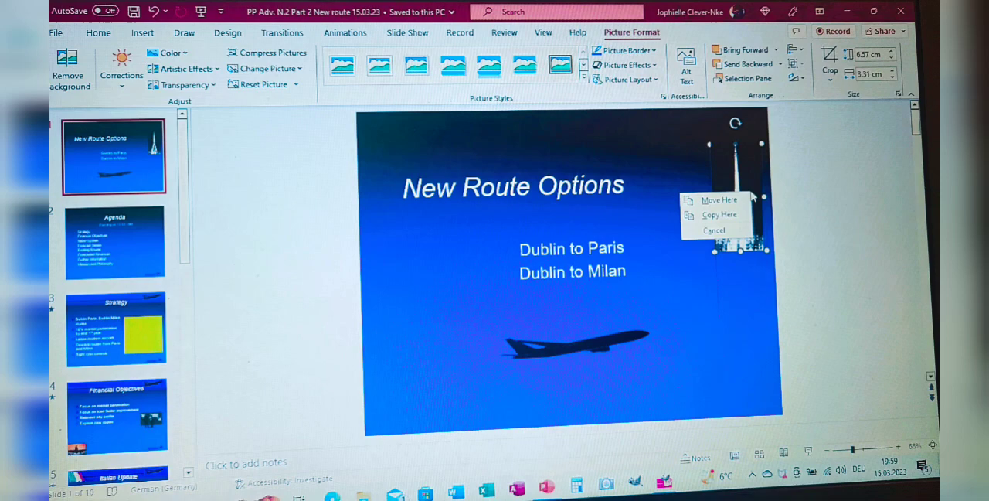
{"action": "mouse_move", "coordinate": [745, 160]}
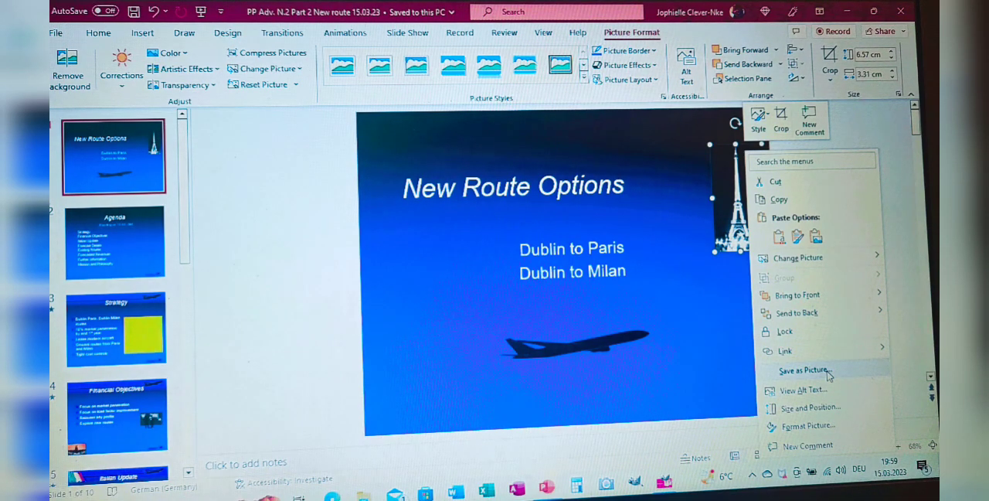
- Choose Save as Picture for the Eiffel tower picture
{"action": "left_click", "coordinate": [830, 377]}
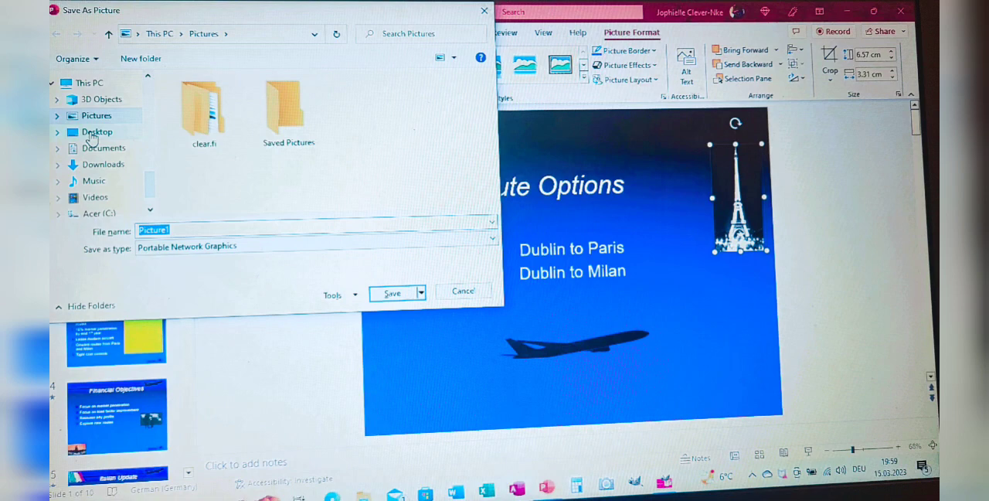
- Save the picture to the Desktop as a GIF image named Tower
{"action": "left_click", "coordinate": [96, 131]}
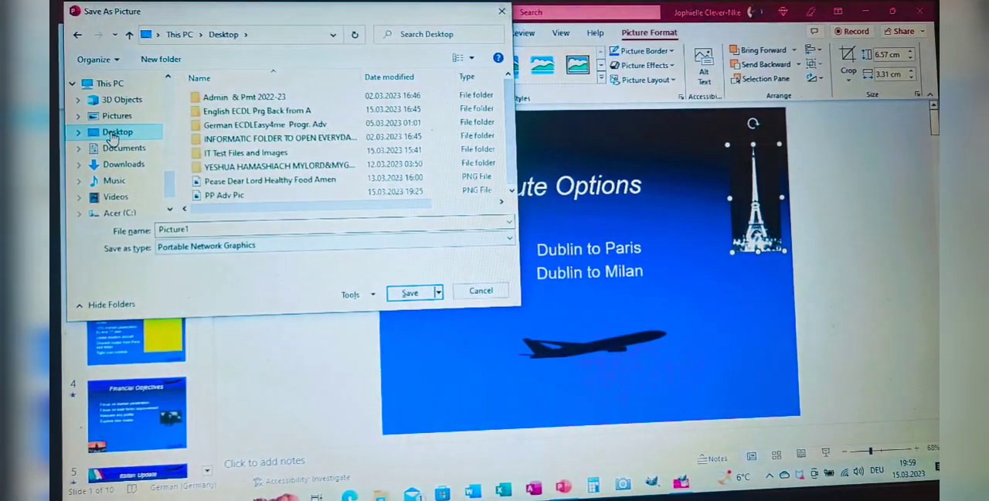
{"action": "left_click", "coordinate": [504, 246]}
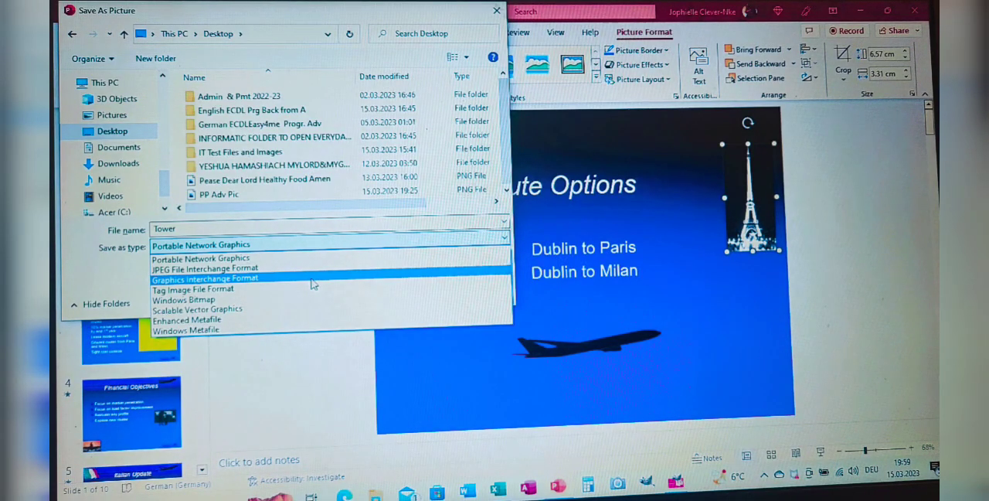
{"action": "left_click", "coordinate": [204, 279]}
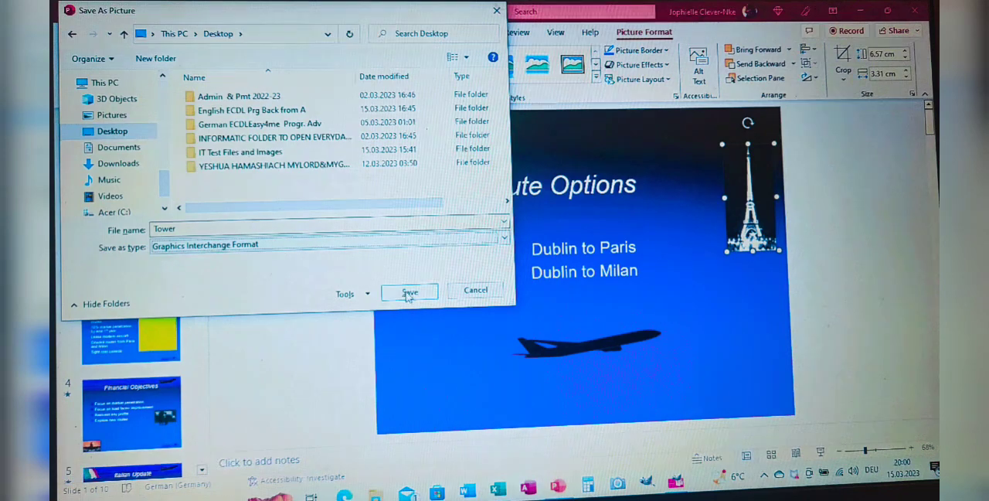
{"action": "left_click", "coordinate": [408, 292]}
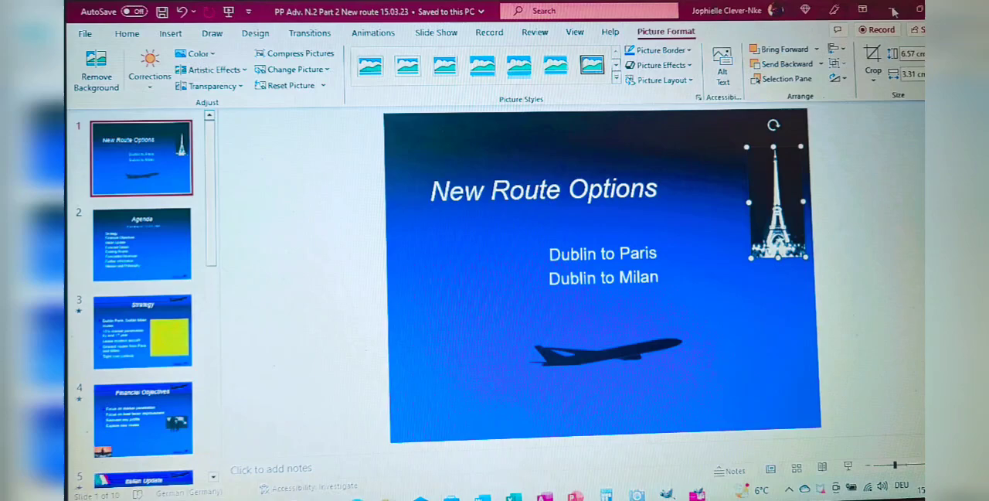
{"action": "mouse_move", "coordinate": [893, 11]}
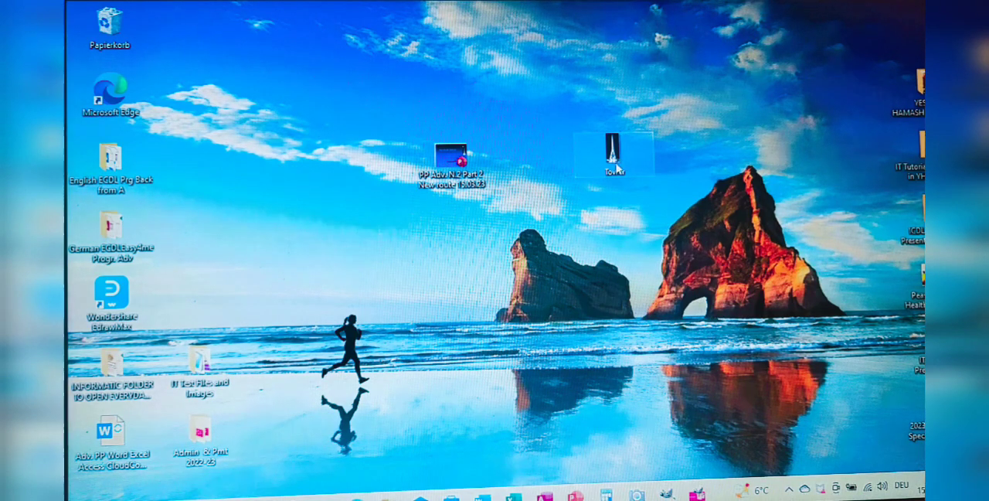
{"action": "mouse_move", "coordinate": [615, 151]}
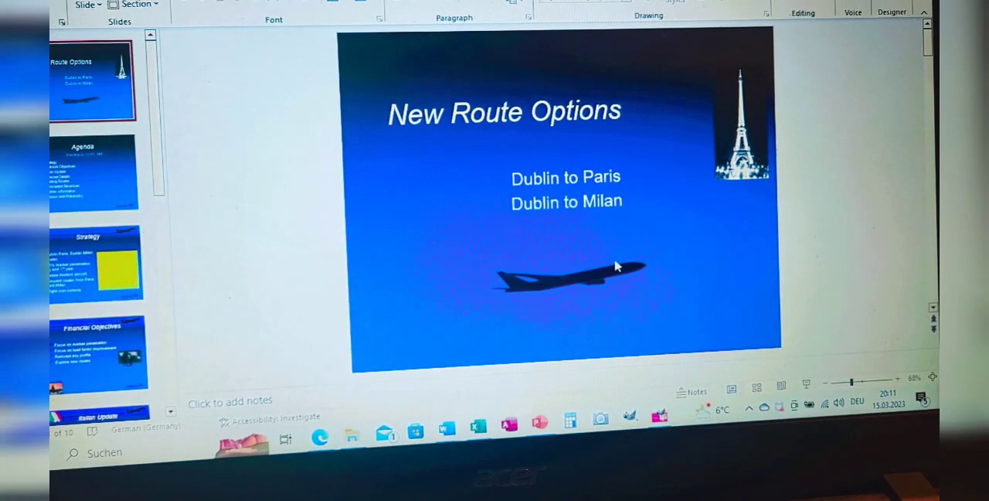
- Select the plane picture on the title slide and bring up its context menu
{"action": "left_click", "coordinate": [569, 276]}
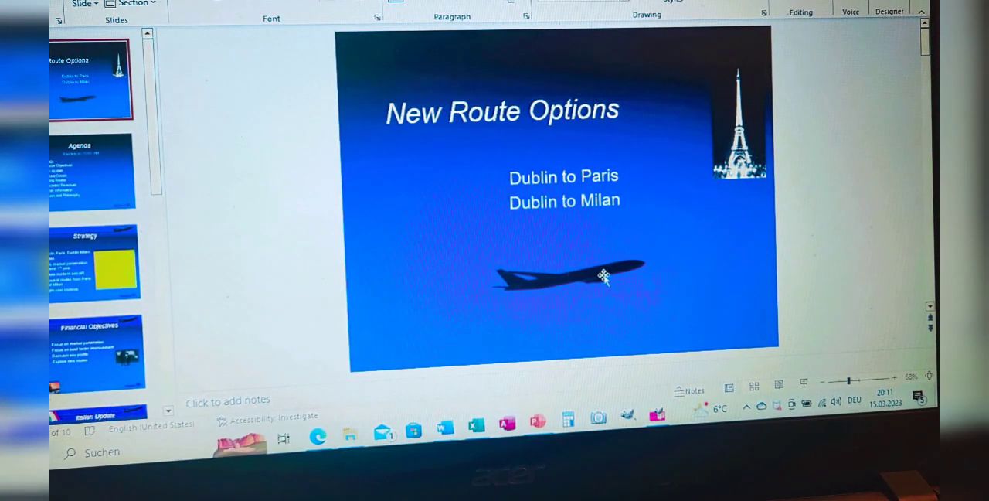
{"action": "left_click", "coordinate": [566, 275]}
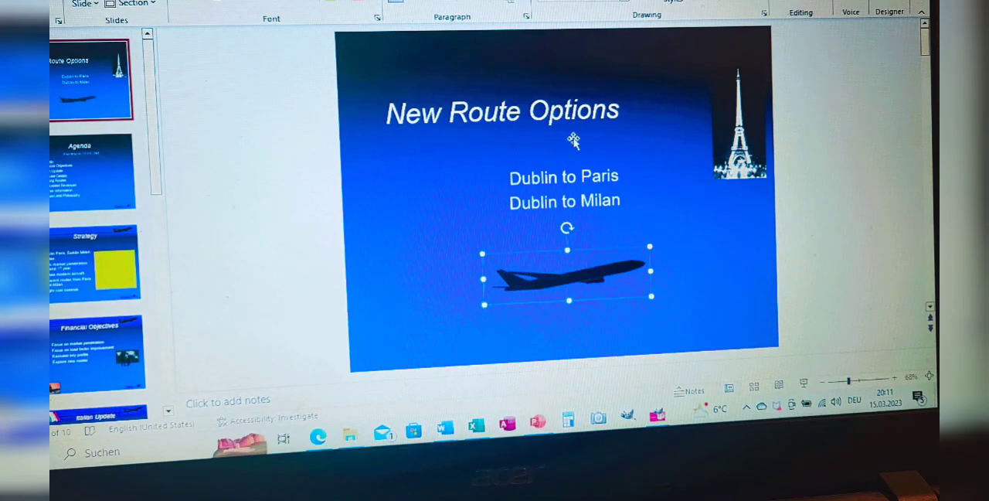
{"action": "mouse_move", "coordinate": [643, 249]}
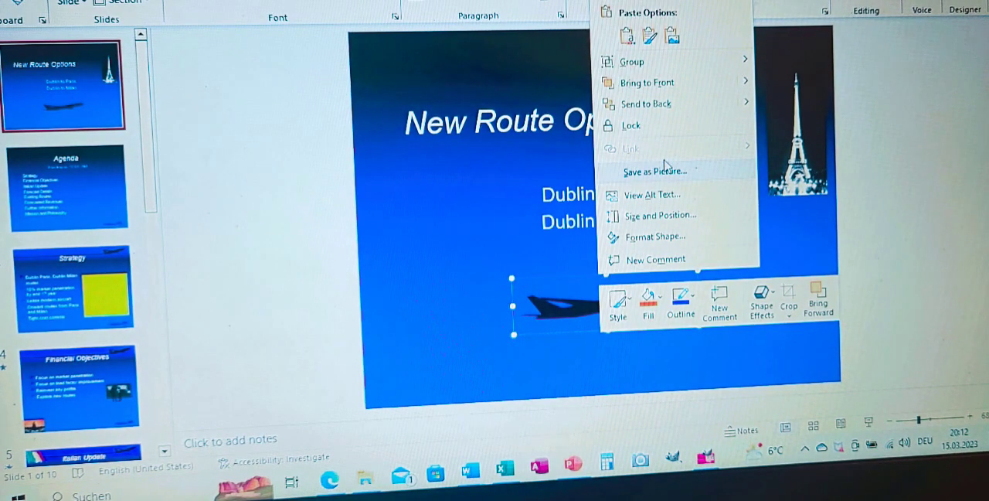
{"action": "mouse_move", "coordinate": [666, 241]}
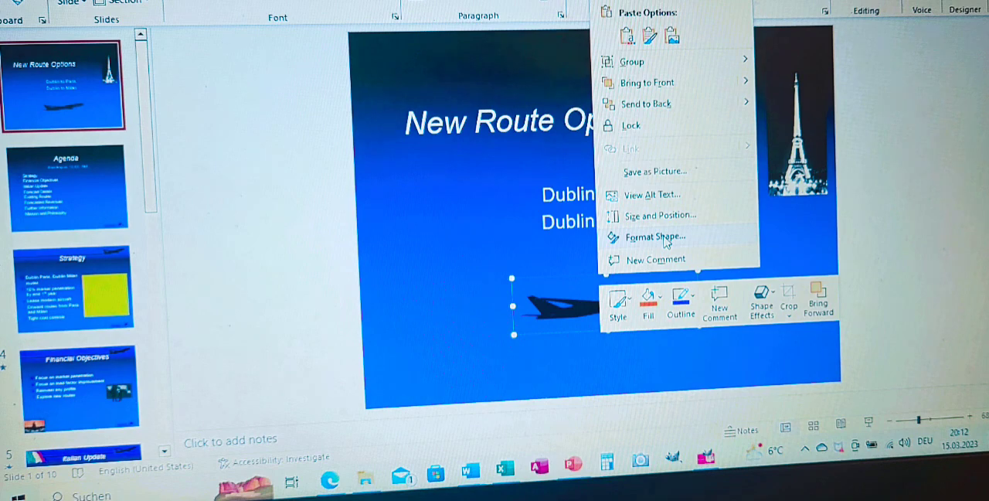
- Give the plane picture a Gradient fill in Format Shape and set its type to Radial
{"action": "left_click", "coordinate": [655, 237]}
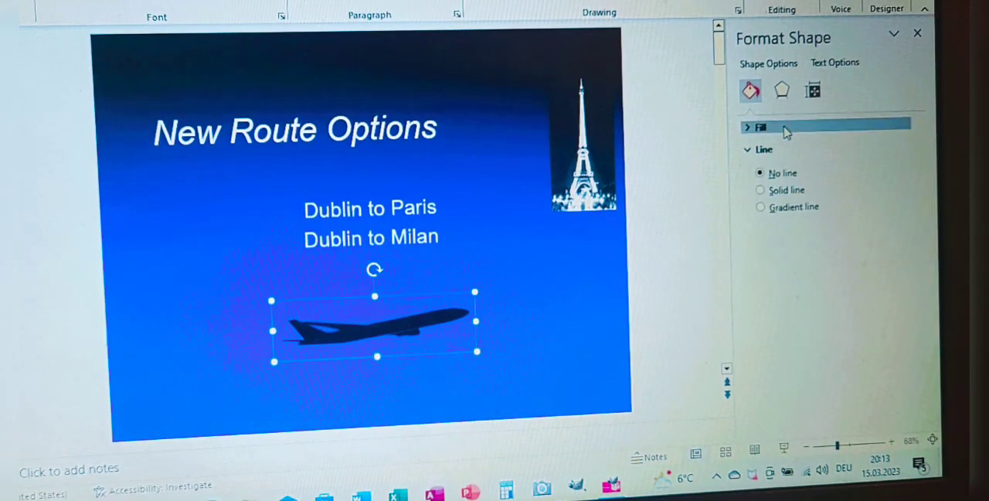
{"action": "left_click", "coordinate": [760, 126]}
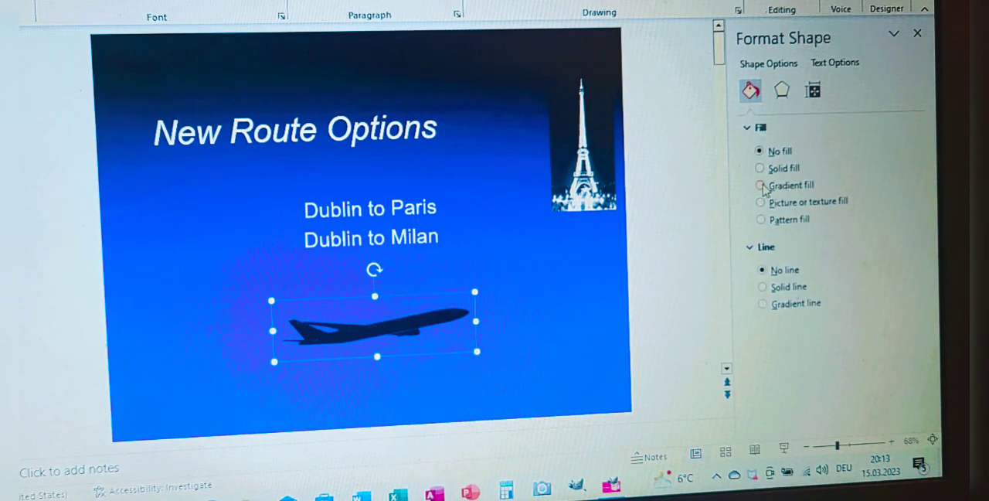
{"action": "left_click", "coordinate": [760, 183]}
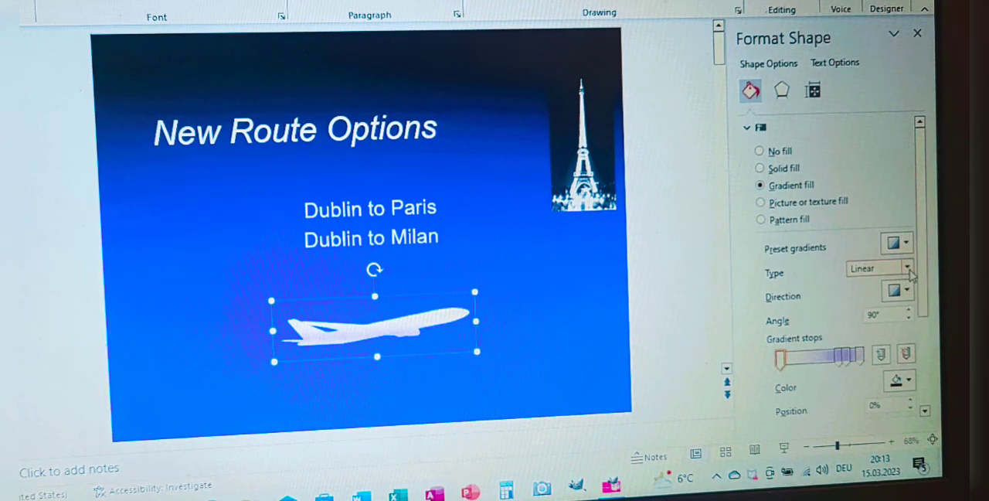
{"action": "left_click", "coordinate": [908, 267]}
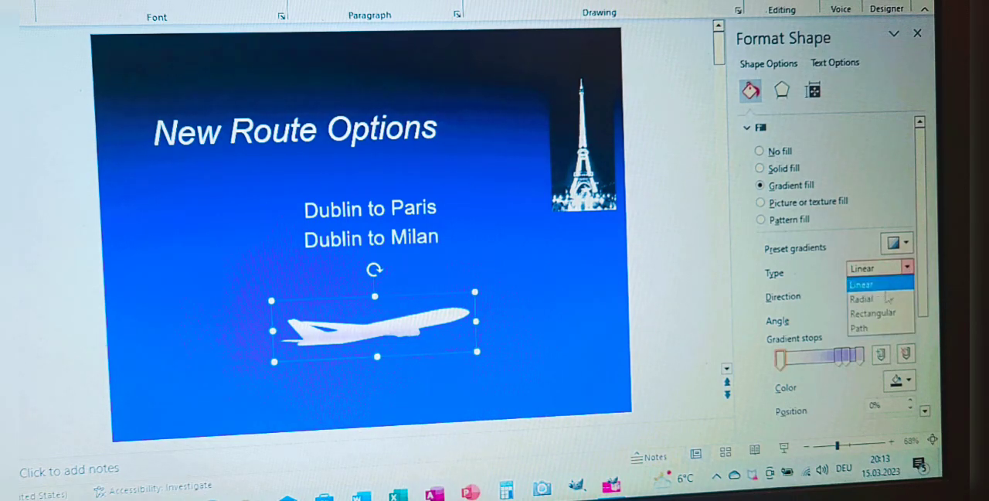
{"action": "mouse_move", "coordinate": [862, 299]}
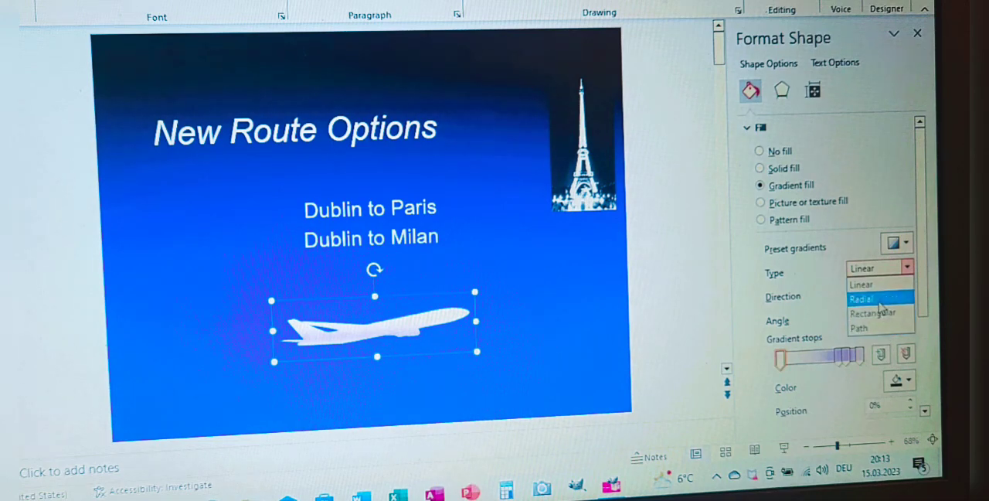
{"action": "left_click", "coordinate": [861, 300]}
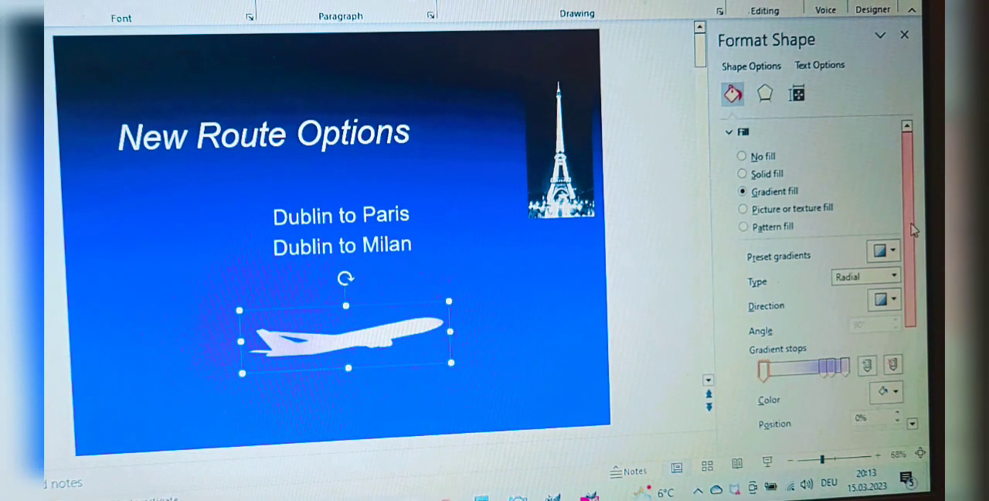
- Set the plane's radial gradient stop to 40% transparency
{"action": "scroll", "scroll_direction": "down", "scroll_amount": 3}
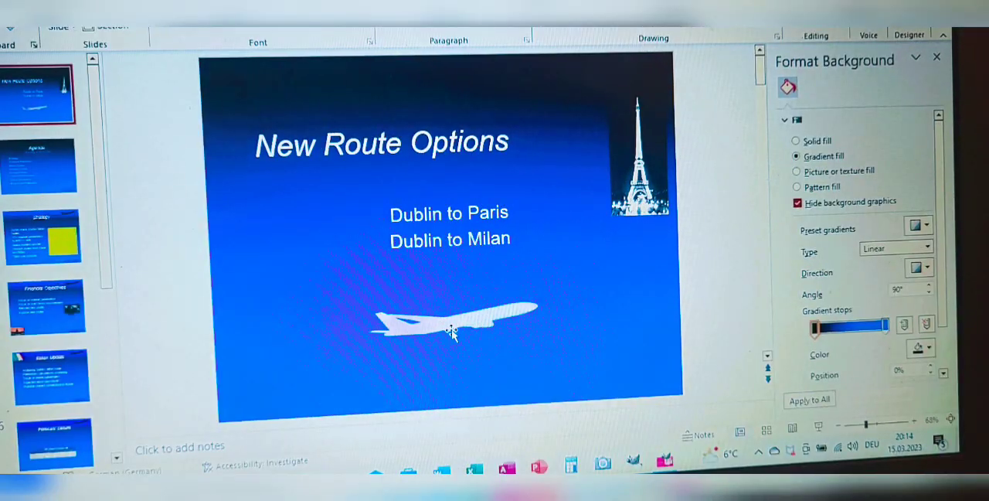
{"action": "left_click", "coordinate": [451, 316]}
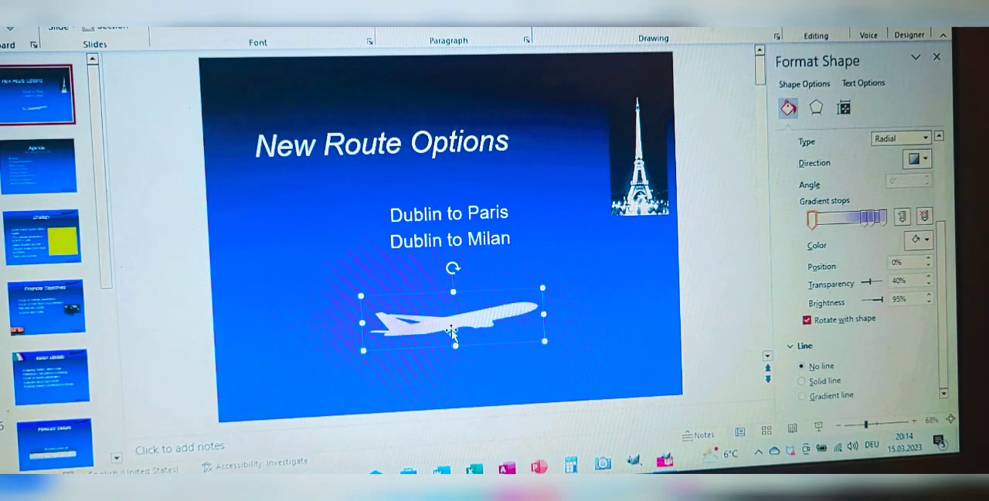
{"action": "mouse_move", "coordinate": [600, 325]}
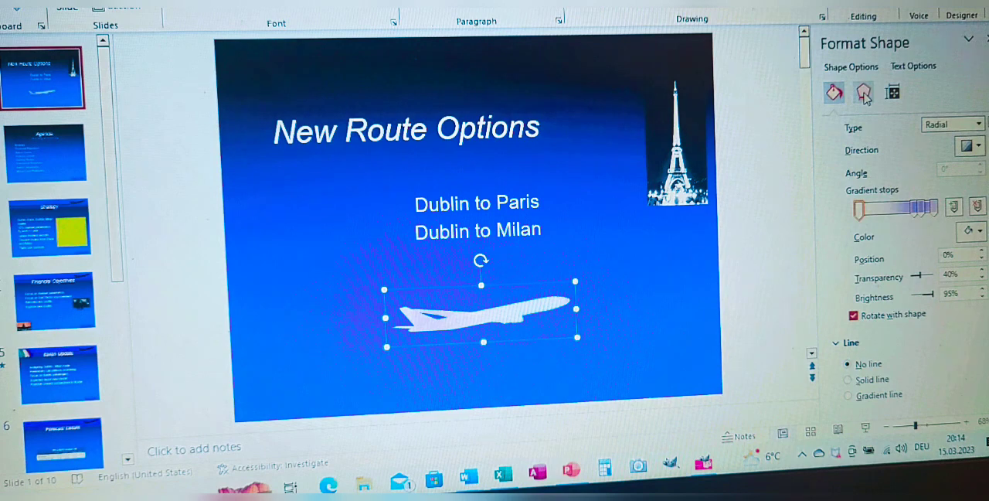
- Apply Harsh lighting to the plane under Effects > 3-D Format
{"action": "left_click", "coordinate": [862, 93]}
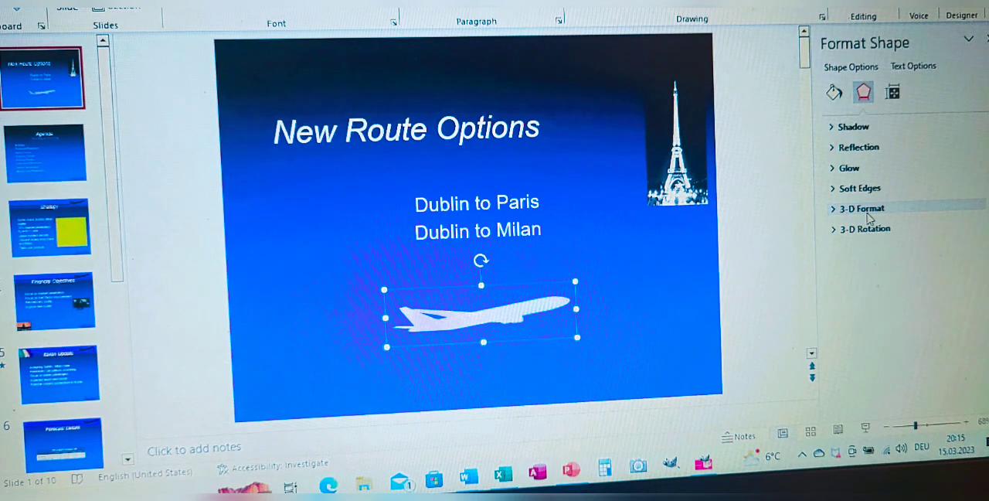
{"action": "left_click", "coordinate": [860, 207]}
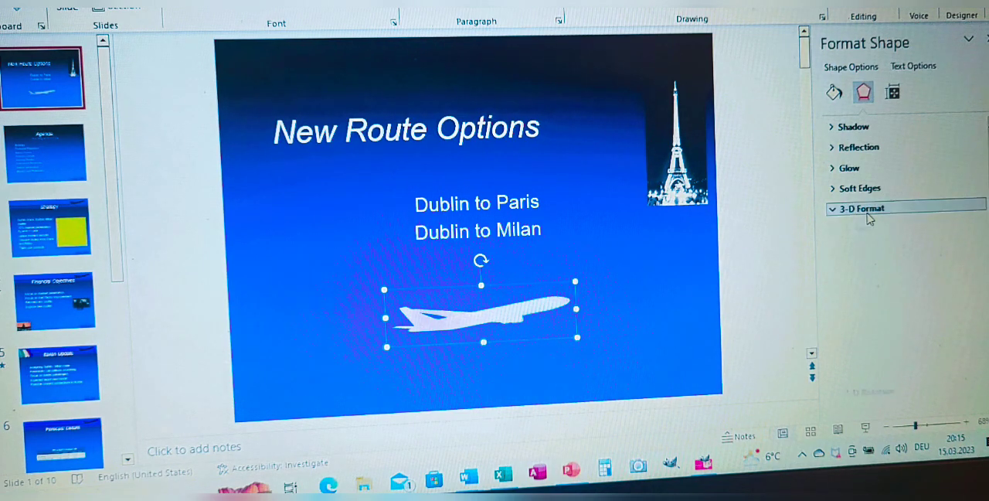
{"action": "left_click", "coordinate": [861, 207]}
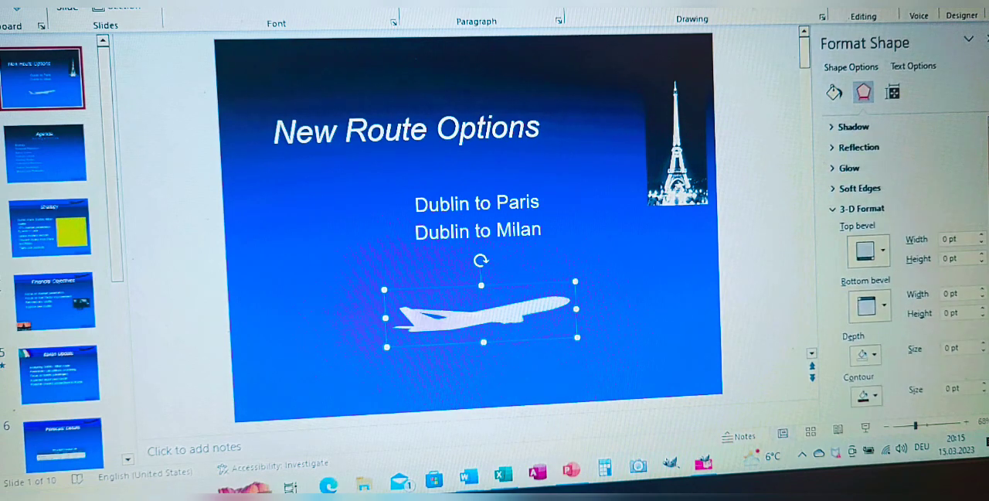
{"action": "scroll", "scroll_direction": "down", "scroll_amount": 3}
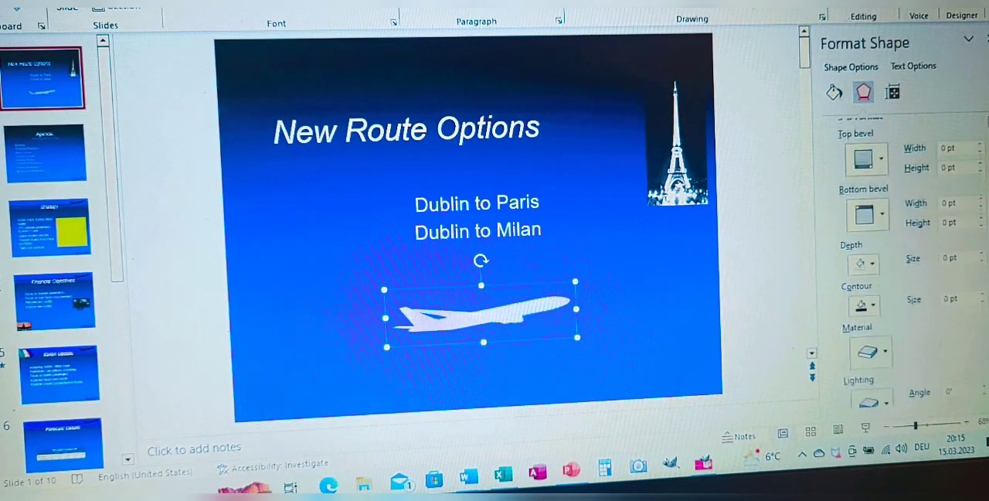
{"action": "scroll", "scroll_direction": "down", "scroll_amount": 3}
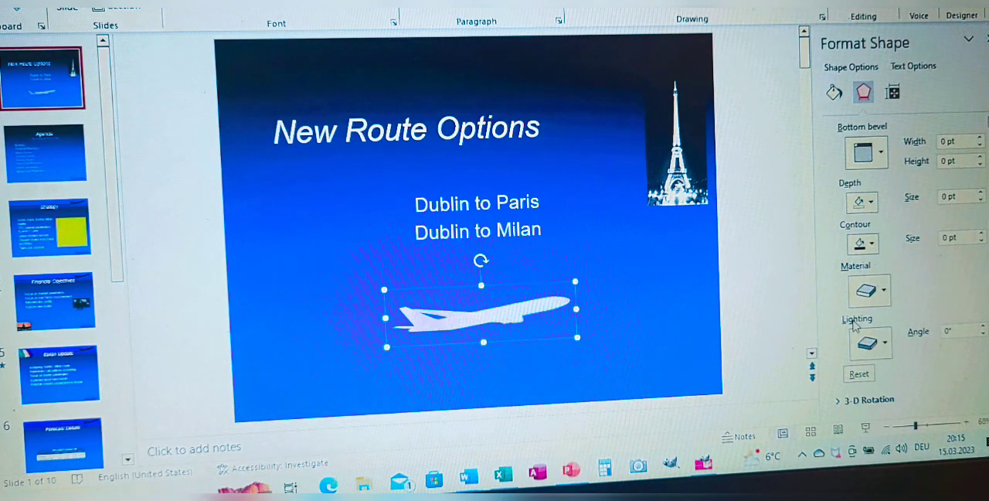
{"action": "mouse_move", "coordinate": [886, 348]}
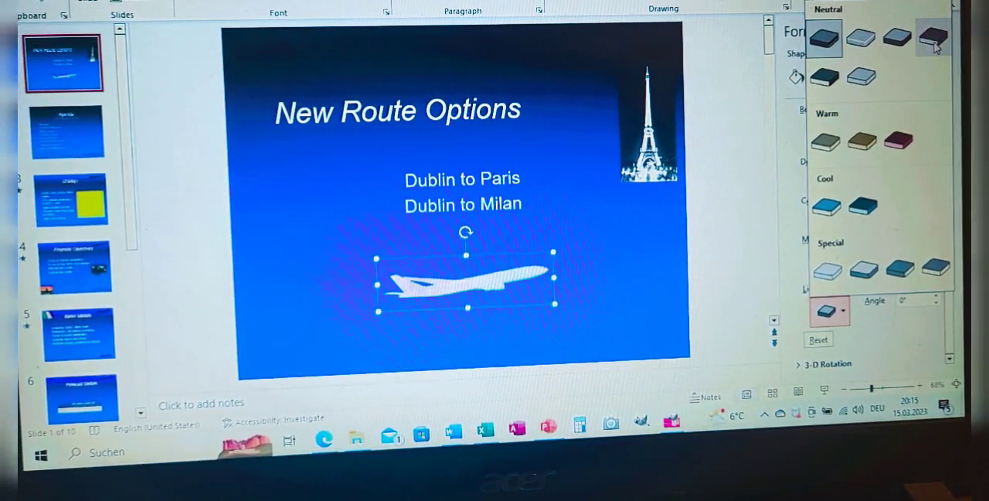
{"action": "mouse_move", "coordinate": [919, 37]}
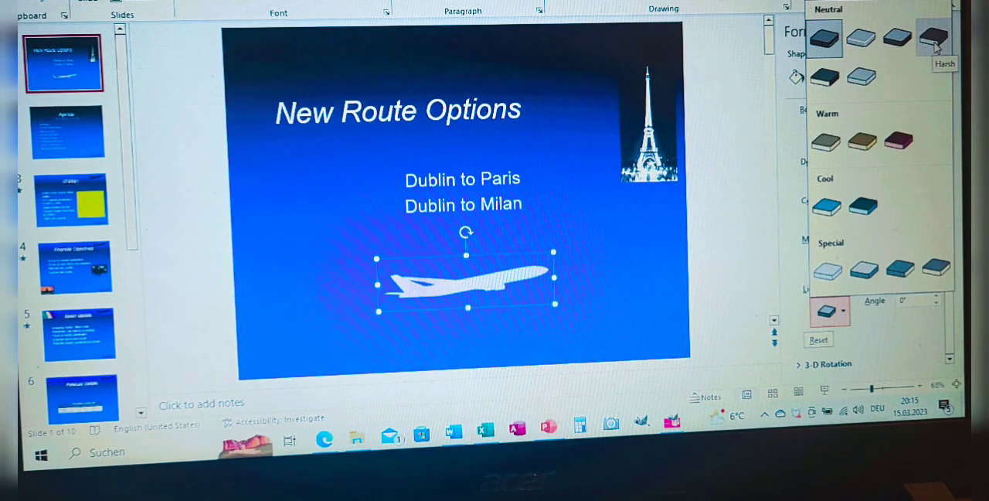
{"action": "left_click", "coordinate": [936, 37]}
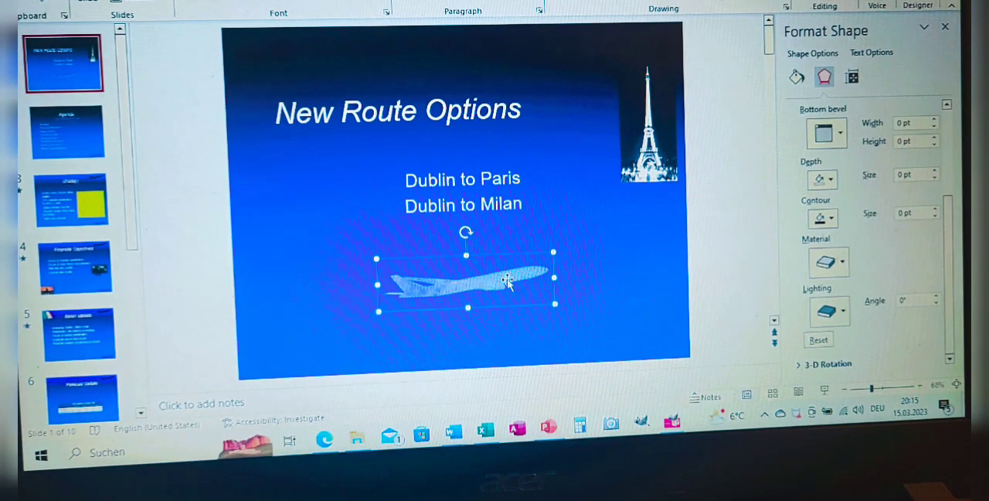
{"action": "mouse_move", "coordinate": [494, 332]}
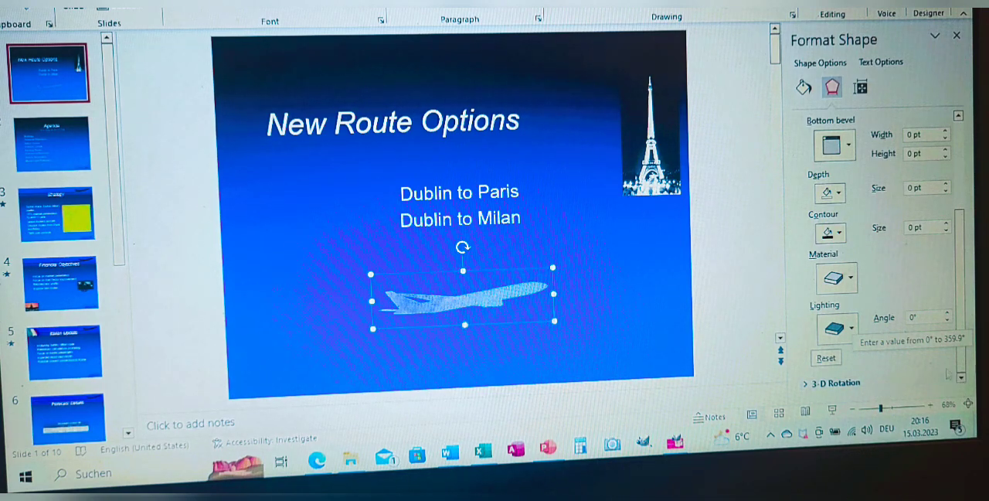
- Set the plane's 3-D Rotation to X 45°, Y 0°, and close the Format Shape pane
{"action": "scroll", "scroll_direction": "up", "scroll_amount": 3}
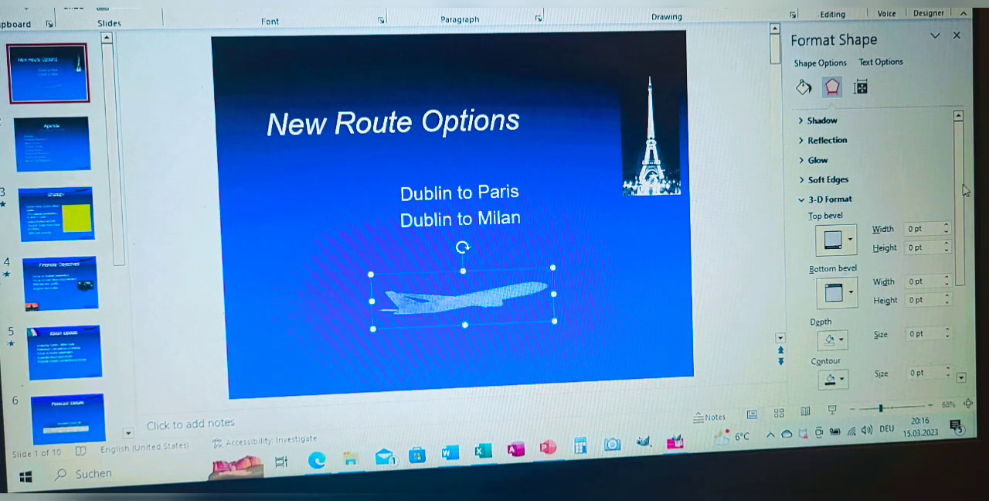
{"action": "scroll", "scroll_direction": "down", "scroll_amount": 3}
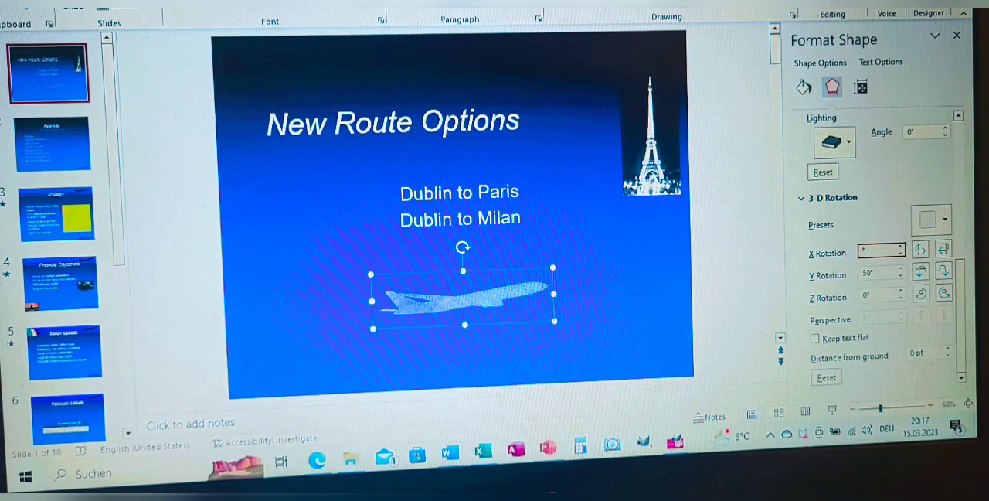
{"action": "type", "text": "45"}
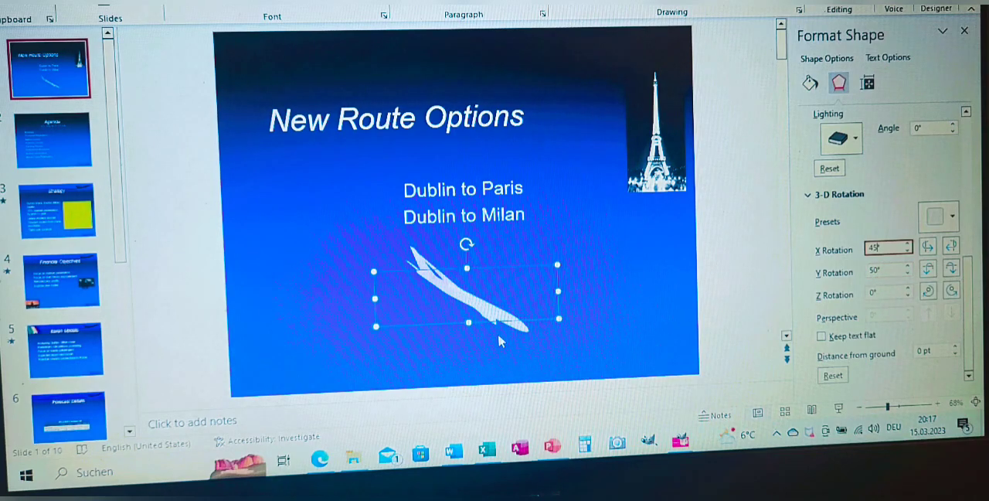
{"action": "mouse_move", "coordinate": [533, 347]}
{"action": "type", "text": "0"}
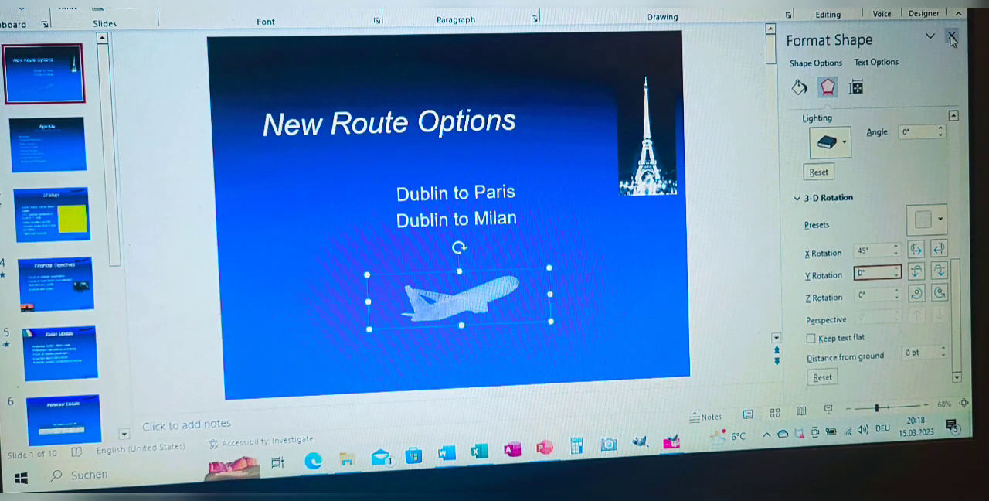
{"action": "left_click", "coordinate": [951, 37]}
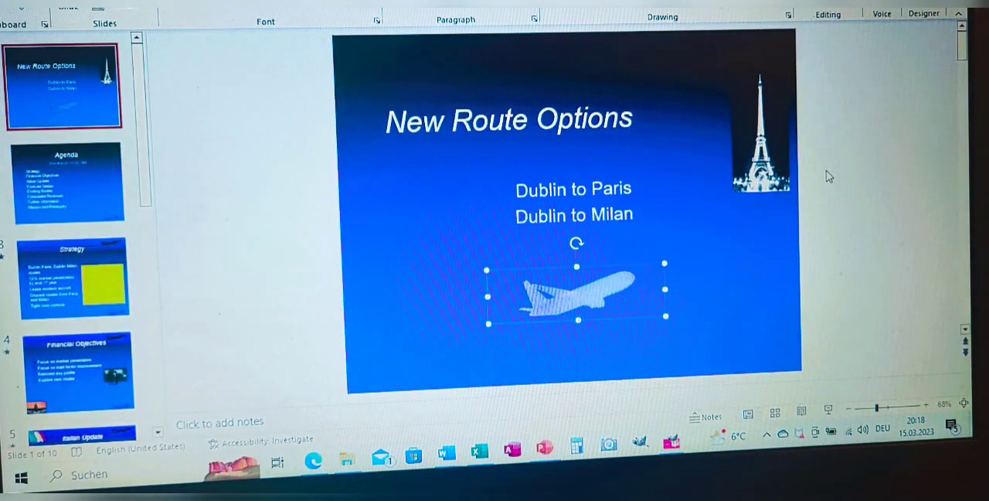